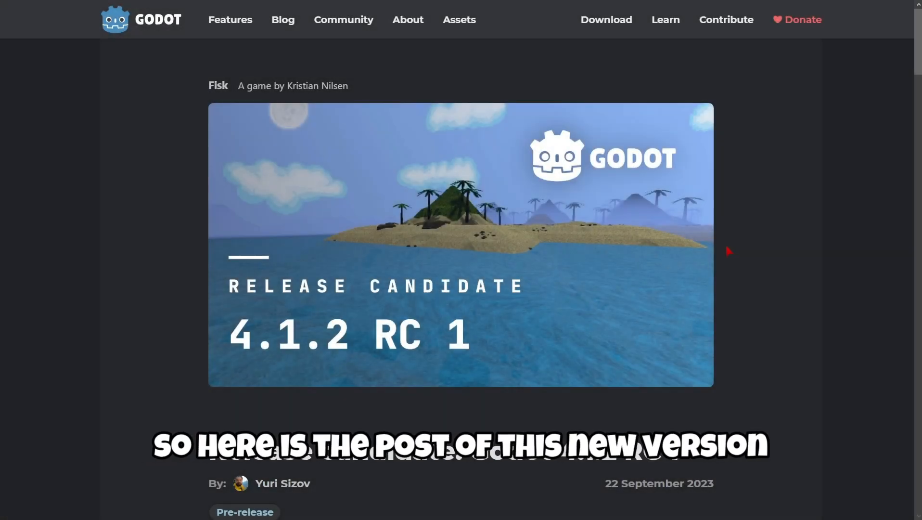
Read the release notes, highlighting the stability paragraph and its list of fixes.
{"action": "scroll", "scroll_direction": "down", "scroll_amount": 3}
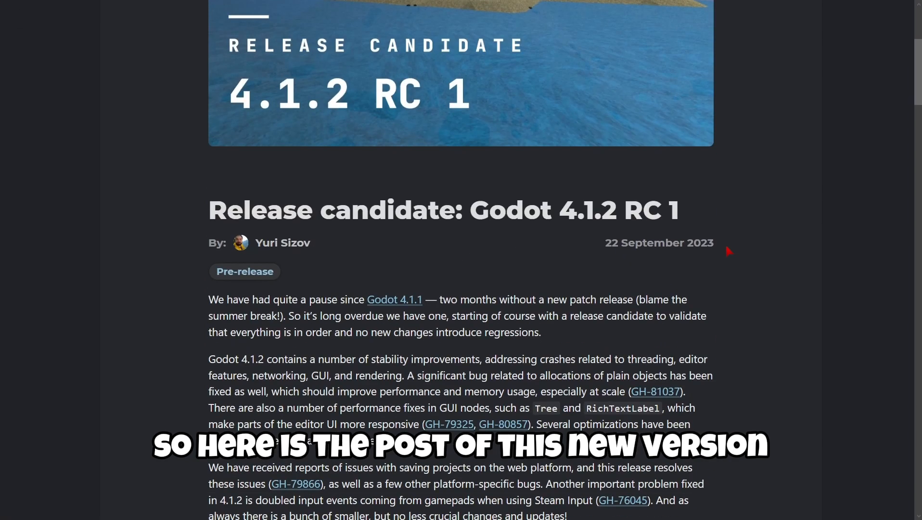
{"action": "scroll", "scroll_direction": "down", "scroll_amount": 3}
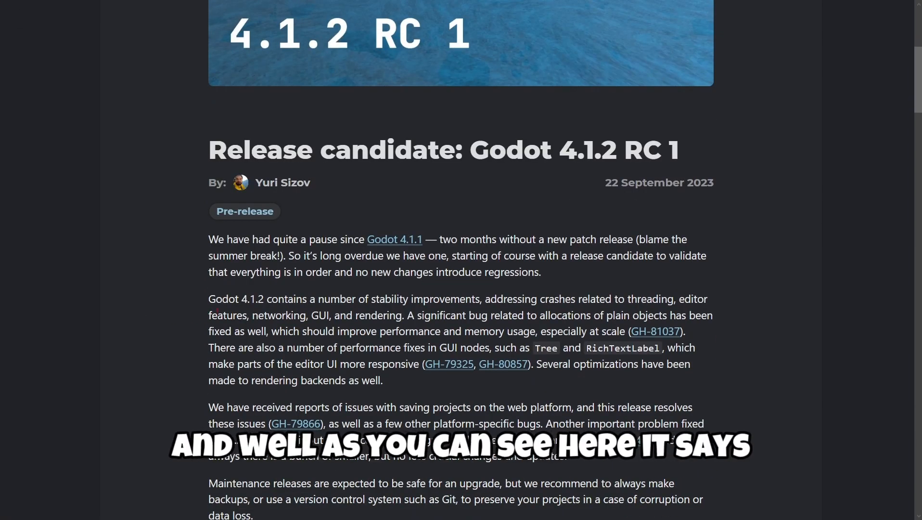
{"action": "double_click", "coordinate": [224, 299]}
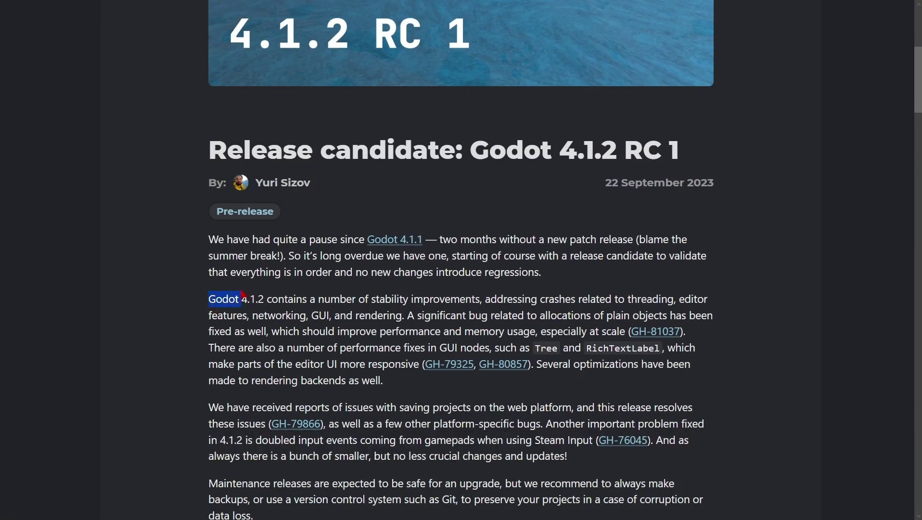
{"action": "left_click_drag", "start_coordinate": [224, 299], "coordinate": [423, 299]}
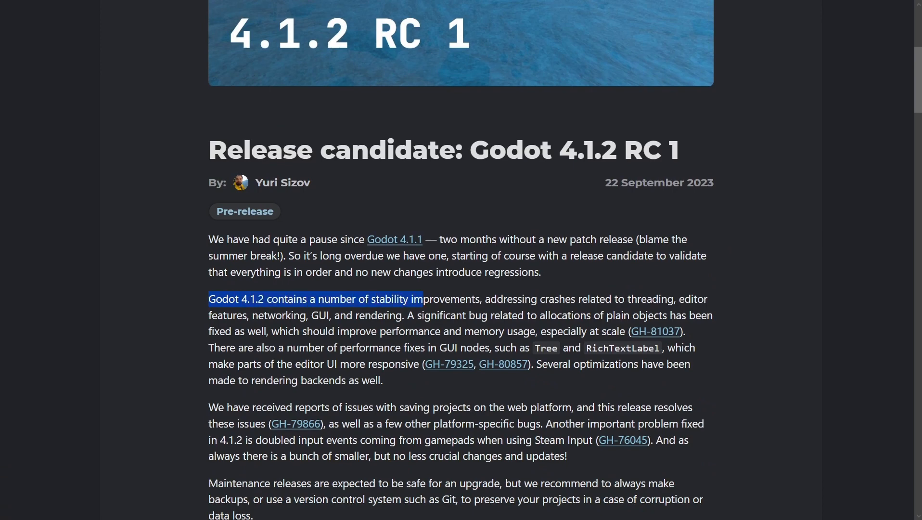
{"action": "left_click_drag", "start_coordinate": [421, 299], "coordinate": [556, 299]}
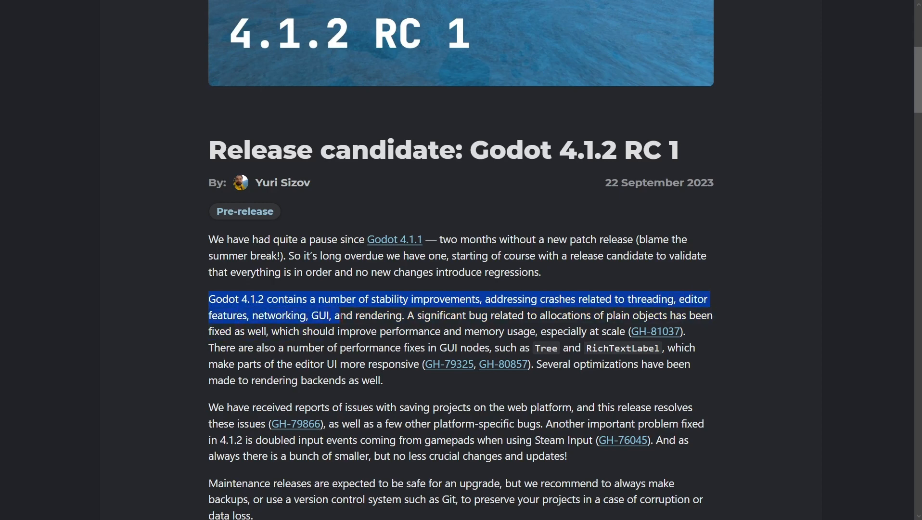
{"action": "scroll", "scroll_direction": "down", "scroll_amount": 3}
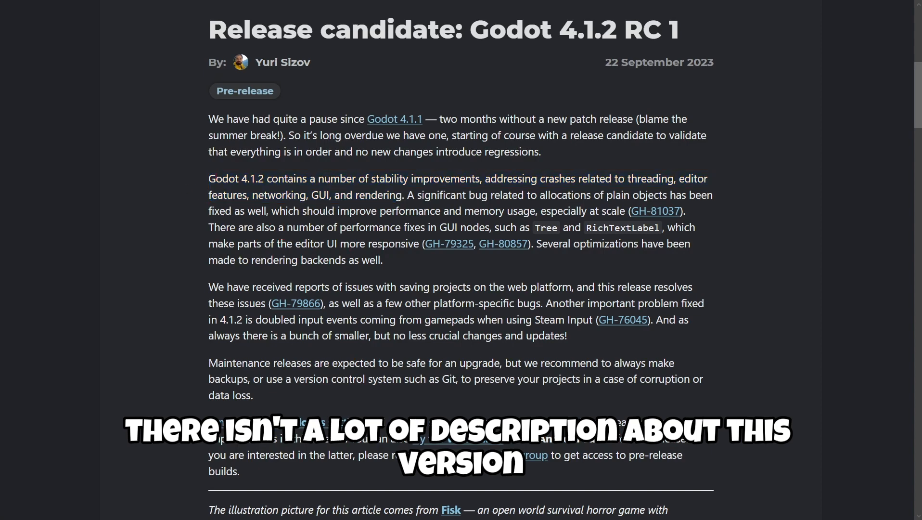
{"action": "scroll", "scroll_direction": "up", "scroll_amount": 3}
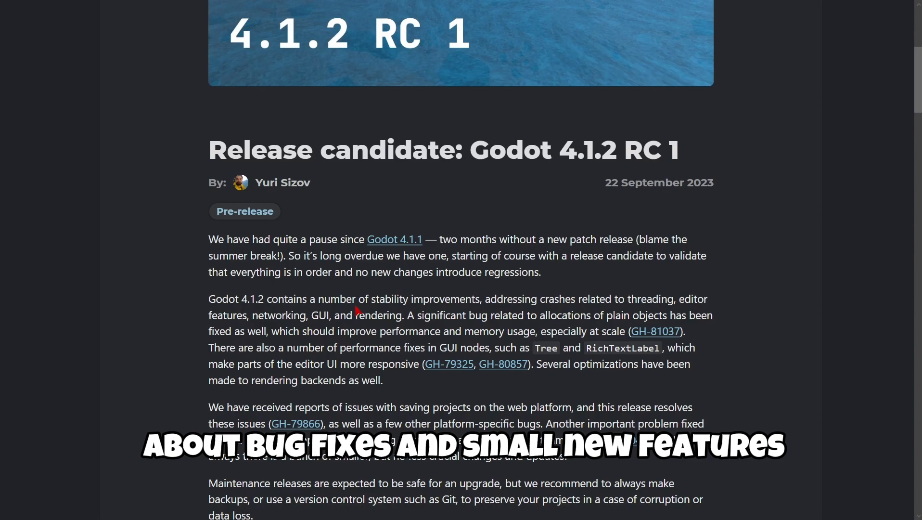
Read further, highlighting the contributor count and improvements sentence.
{"action": "scroll", "scroll_direction": "down", "scroll_amount": 3}
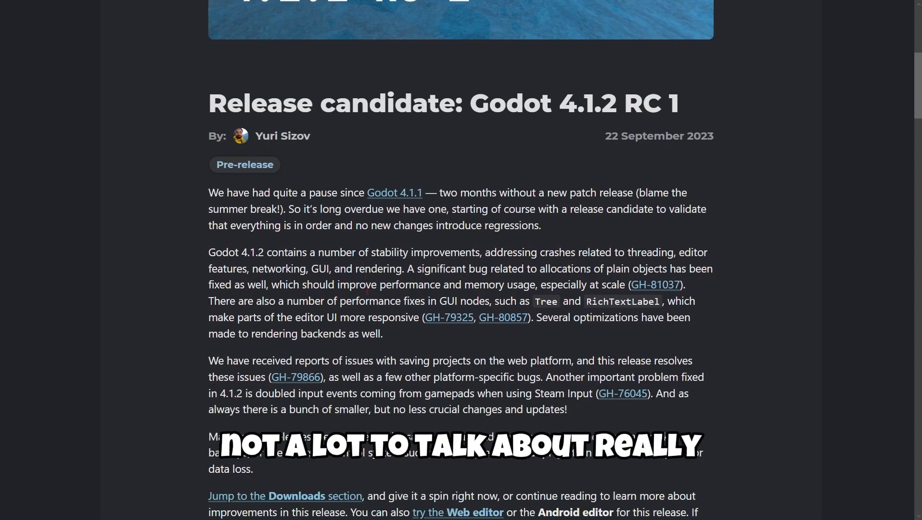
{"action": "scroll", "scroll_direction": "down", "scroll_amount": 3}
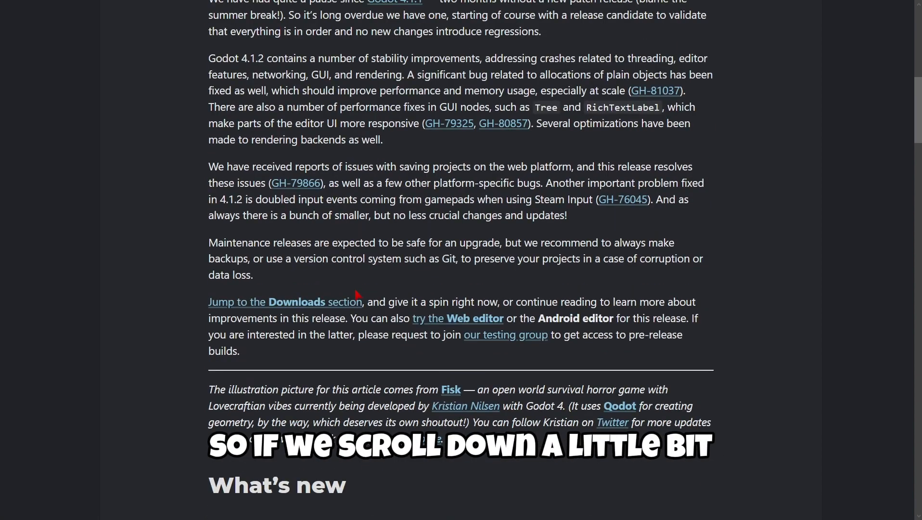
{"action": "scroll", "scroll_direction": "down", "scroll_amount": 3}
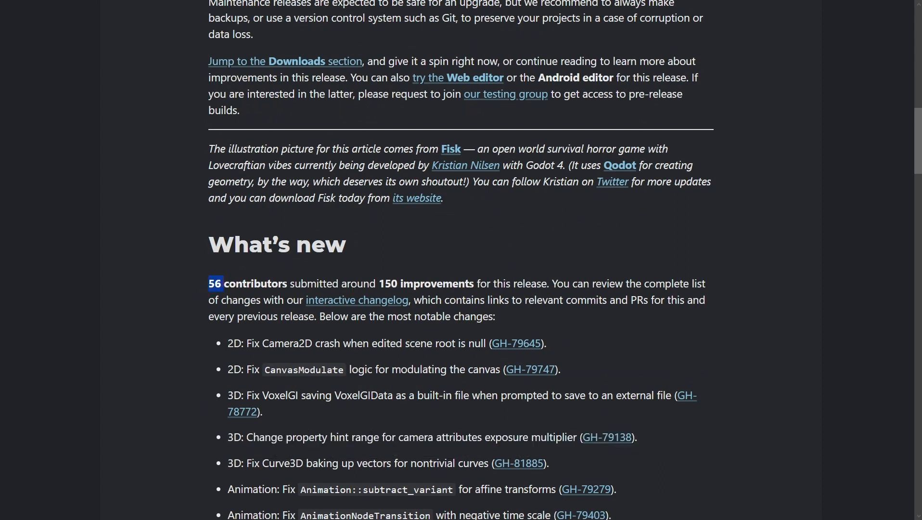
{"action": "left_click_drag", "start_coordinate": [208, 283], "coordinate": [363, 284]}
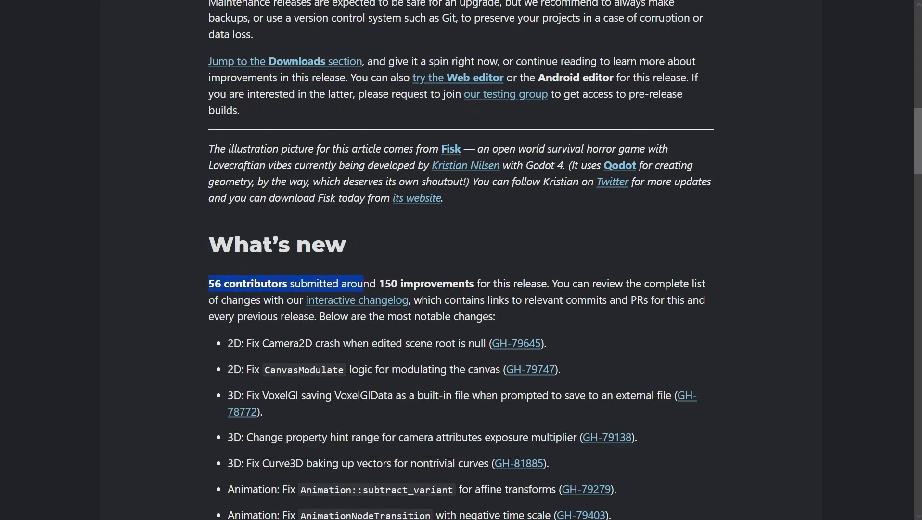
{"action": "left_click_drag", "start_coordinate": [363, 283], "coordinate": [422, 283]}
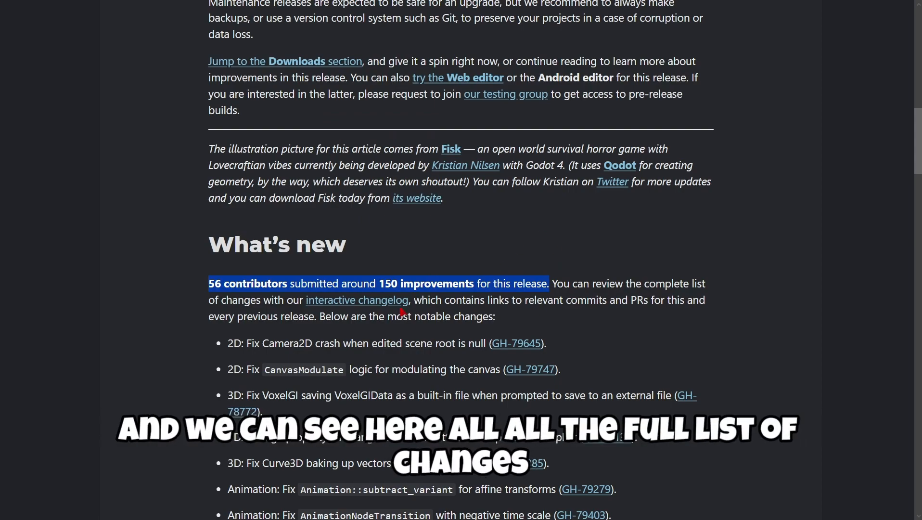
{"action": "scroll", "scroll_direction": "down", "scroll_amount": 3}
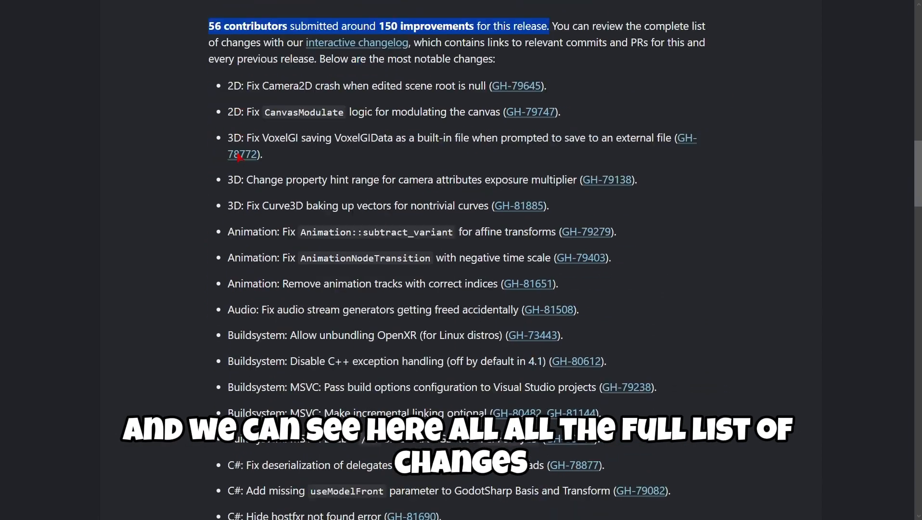
{"action": "scroll", "scroll_direction": "down", "scroll_amount": 3}
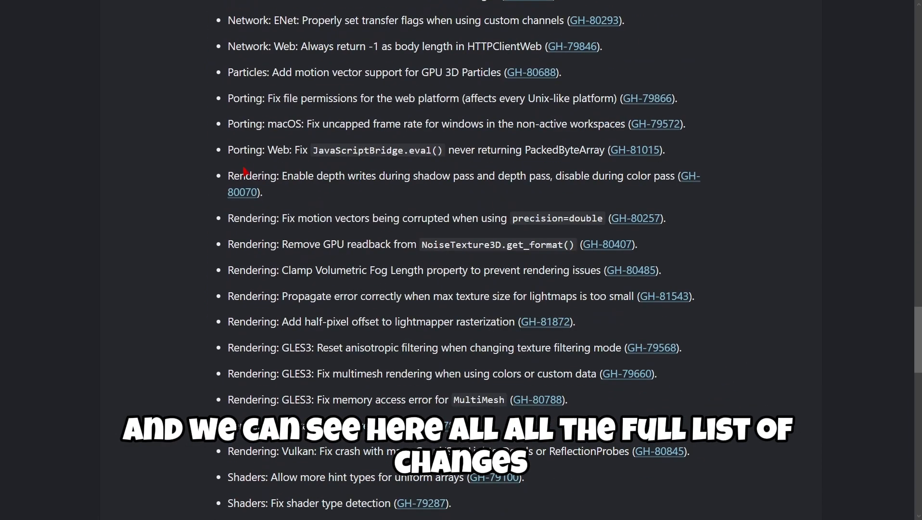
{"action": "scroll", "scroll_direction": "down", "scroll_amount": 3}
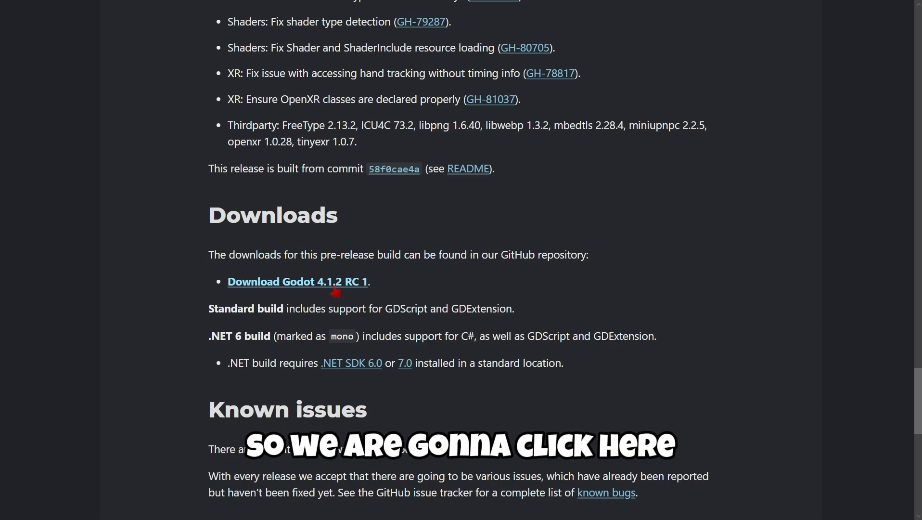
Download Godot_v4.1.2-rc1_mono_win64.zip from the Godot 4.1.2 RC 1 release assets.
{"action": "left_click", "coordinate": [297, 282]}
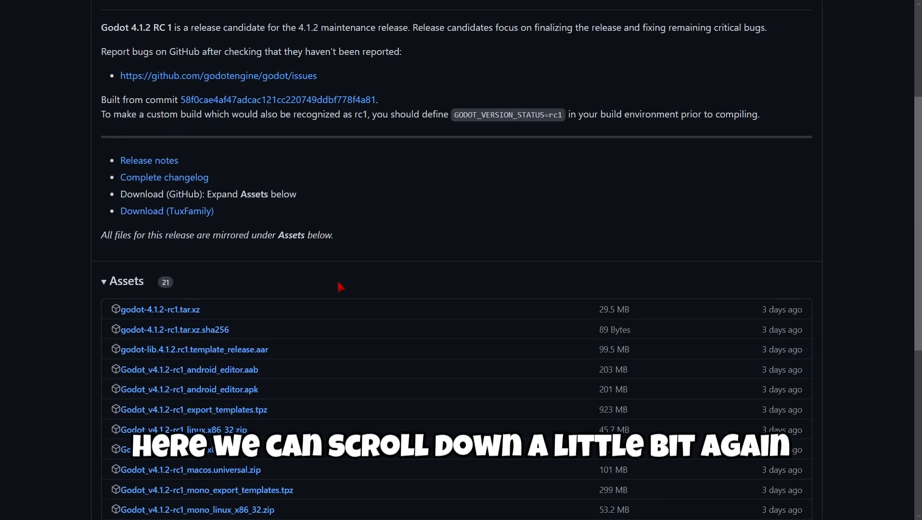
{"action": "scroll", "scroll_direction": "down", "scroll_amount": 3}
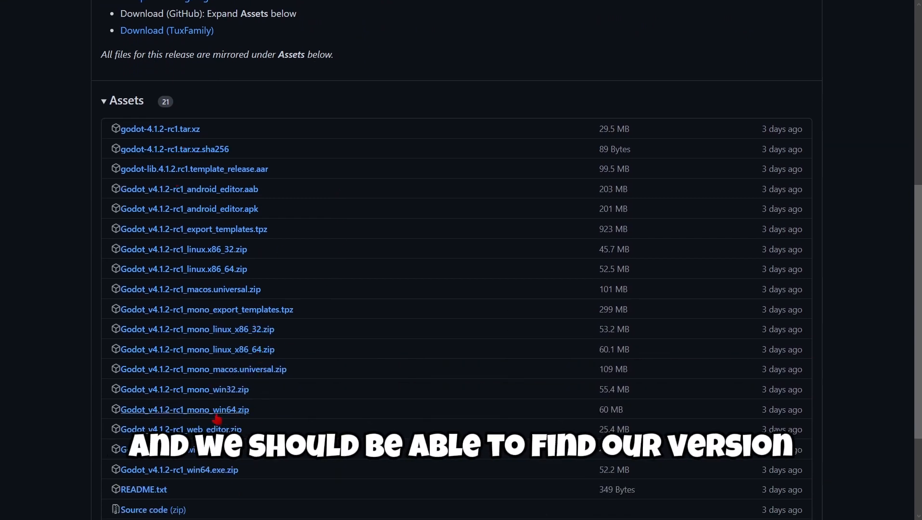
{"action": "scroll", "scroll_direction": "down", "scroll_amount": 3}
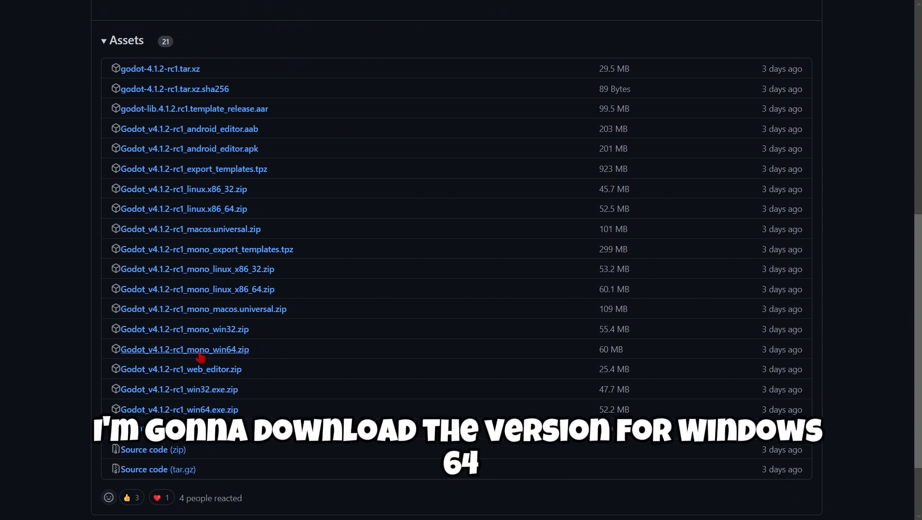
{"action": "left_click", "coordinate": [184, 349]}
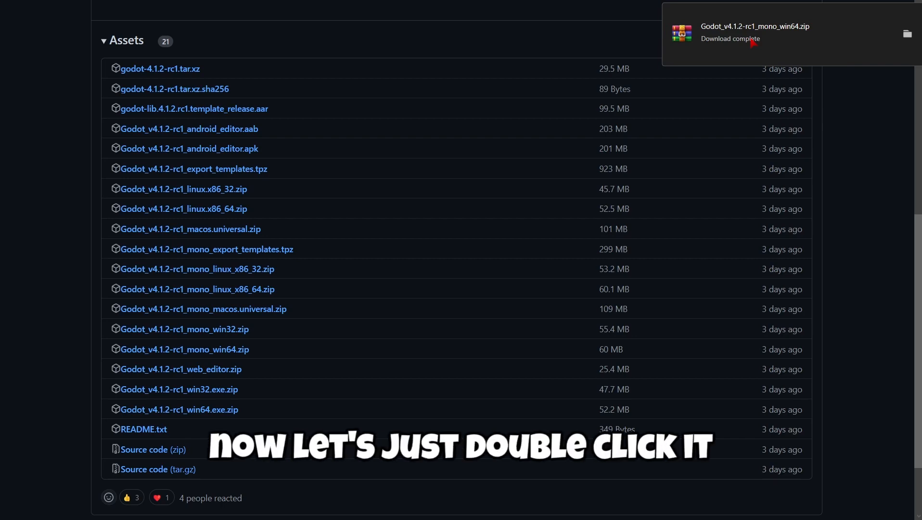
Inspect the mono zip, then fetch win64.exe.zip and launch its Godot executable in WinRAR.
{"action": "double_click", "coordinate": [755, 29]}
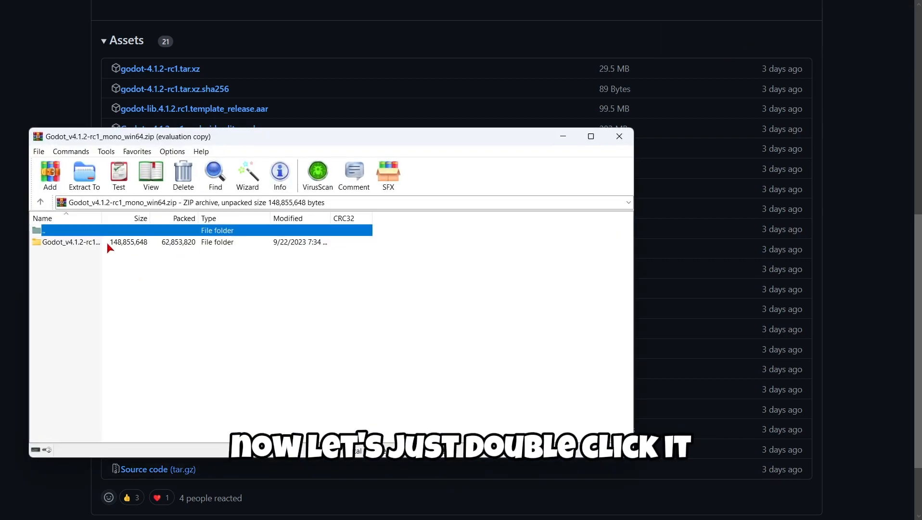
{"action": "double_click", "coordinate": [63, 242]}
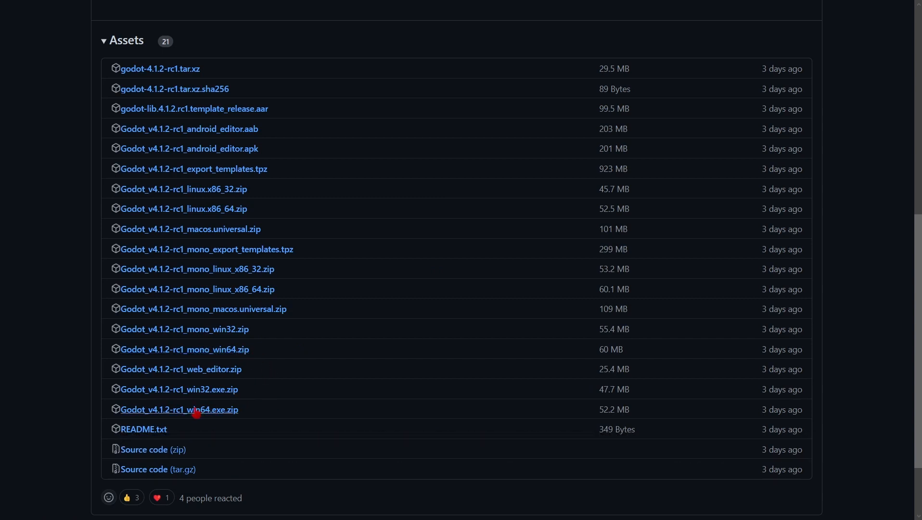
{"action": "left_click", "coordinate": [179, 409]}
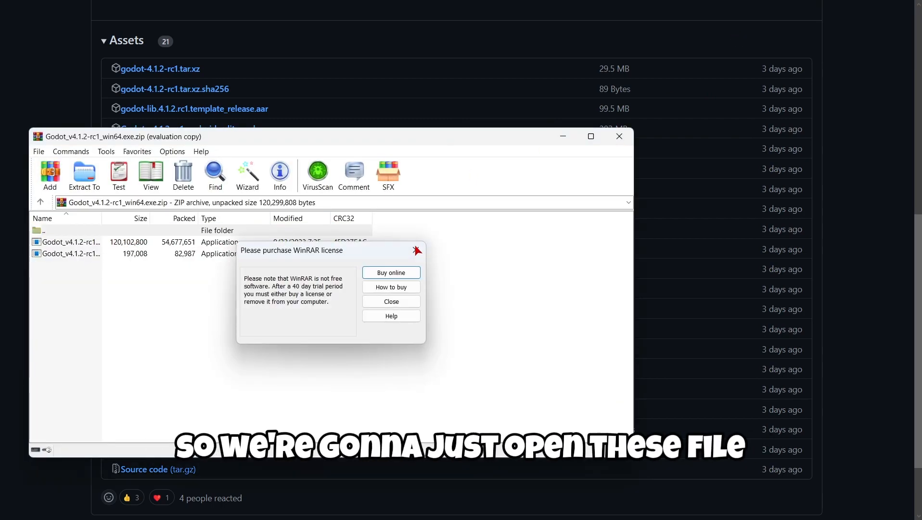
{"action": "left_click", "coordinate": [391, 301]}
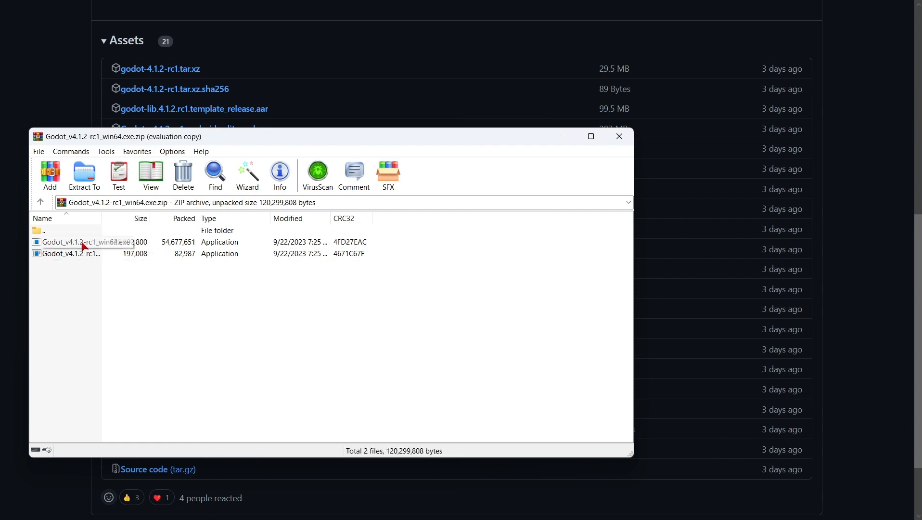
{"action": "left_click", "coordinate": [77, 242]}
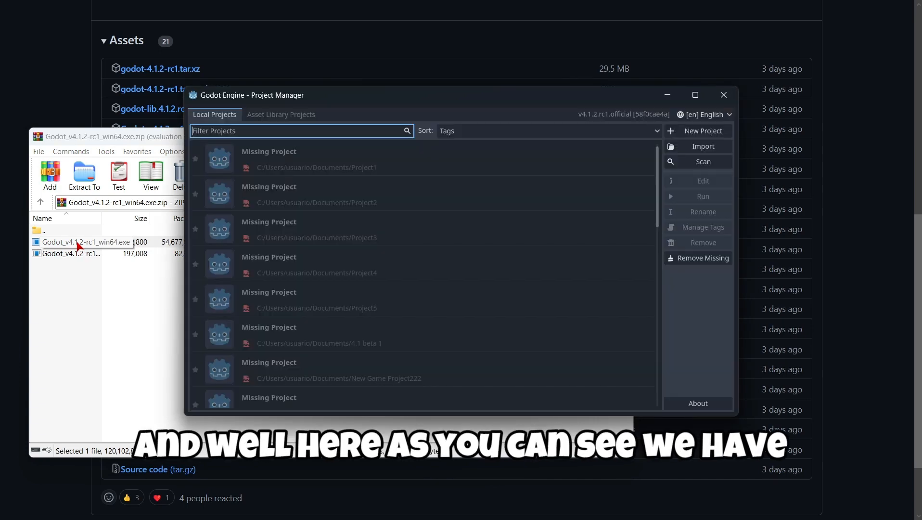
Maximize the Godot Project Manager and point out the Import and Scan buttons.
{"action": "left_click", "coordinate": [695, 95]}
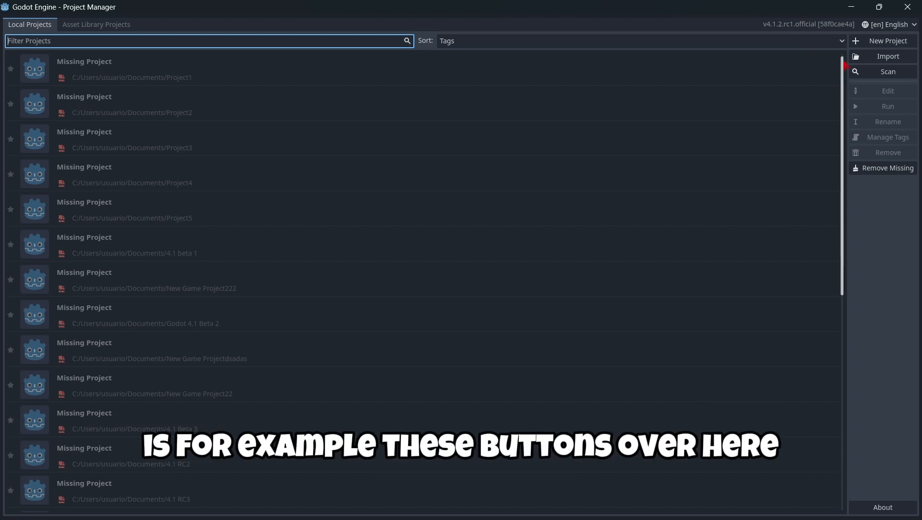
{"action": "left_click", "coordinate": [888, 56]}
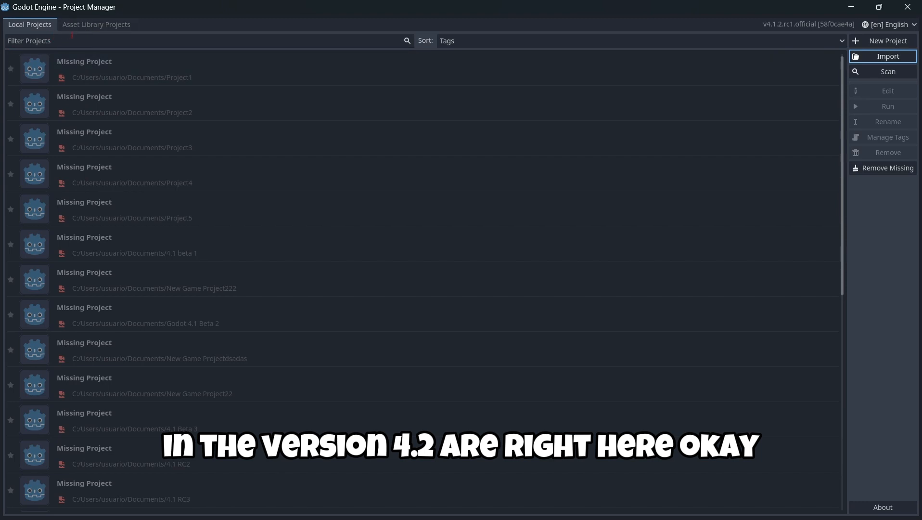
{"action": "mouse_move", "coordinate": [47, 40]}
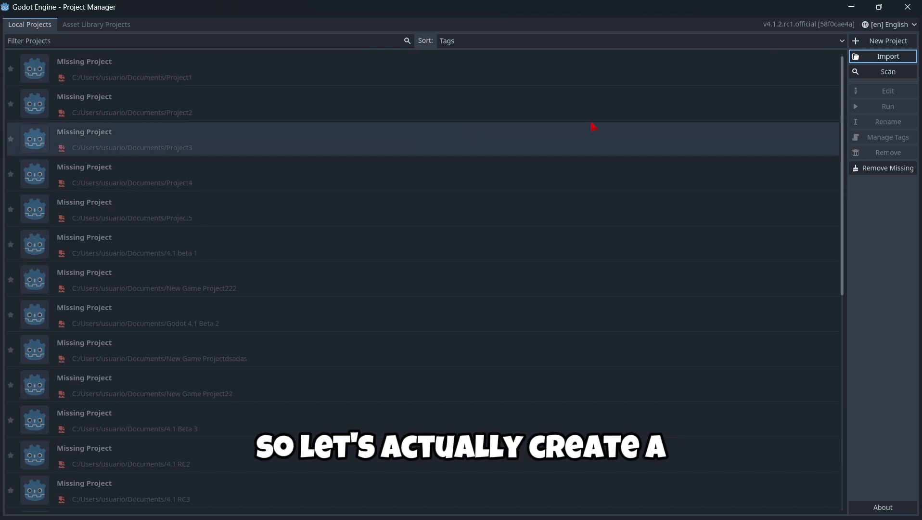
Create project '4.1.2 rc1' in its own Documents folder and open it for editing.
{"action": "left_click", "coordinate": [887, 41]}
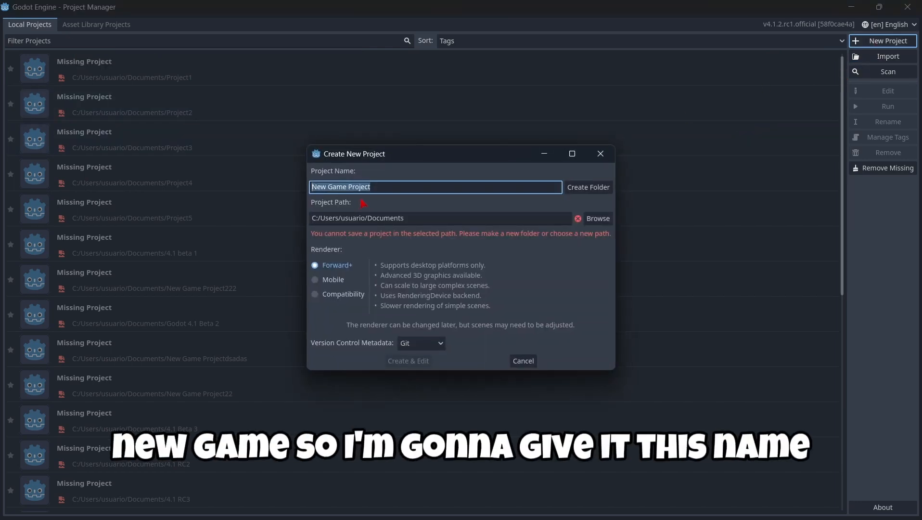
{"action": "type", "text": "4.1.2"}
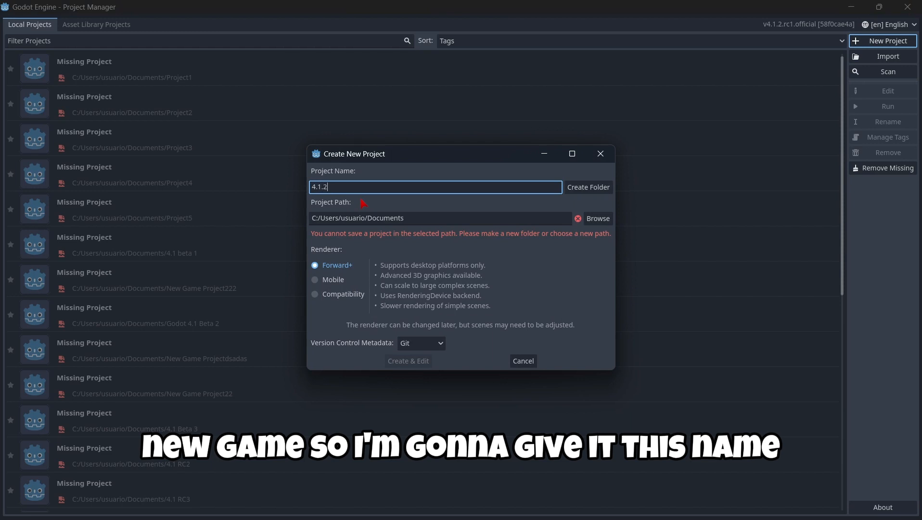
{"action": "type", "text": "rc1"}
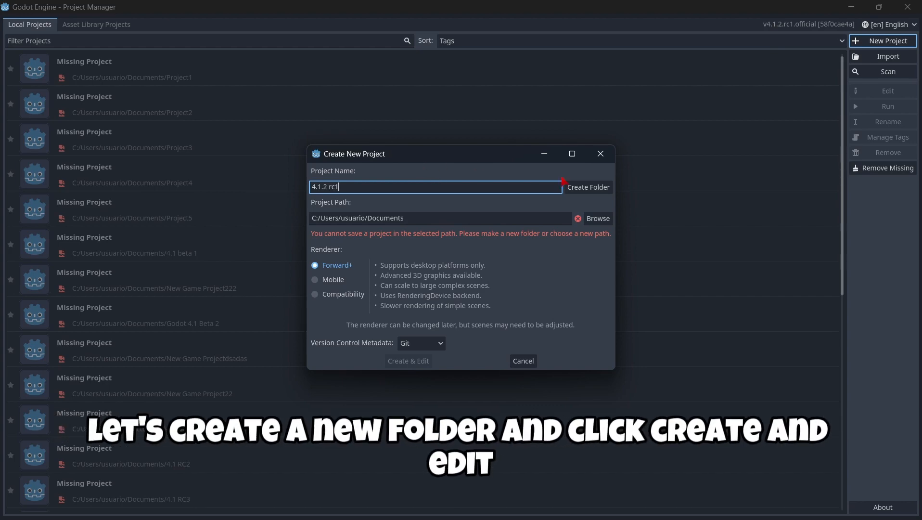
{"action": "left_click", "coordinate": [588, 187]}
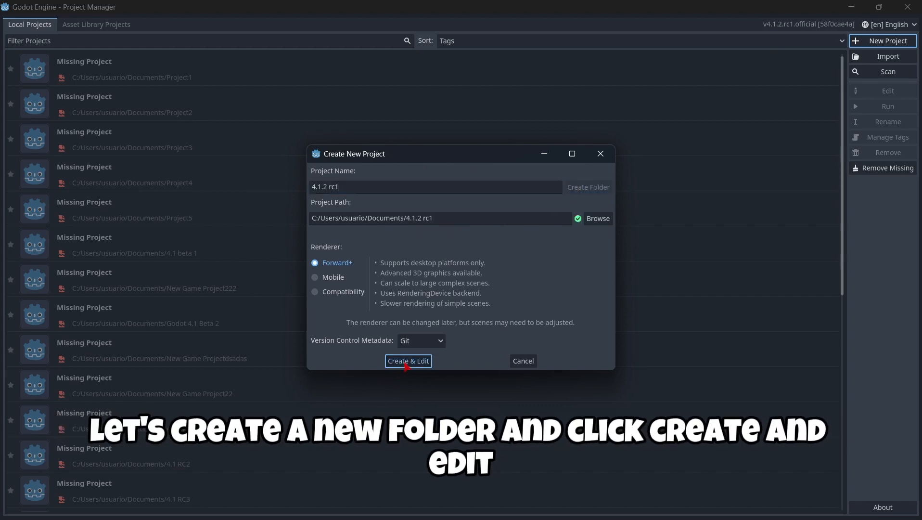
{"action": "left_click", "coordinate": [408, 361]}
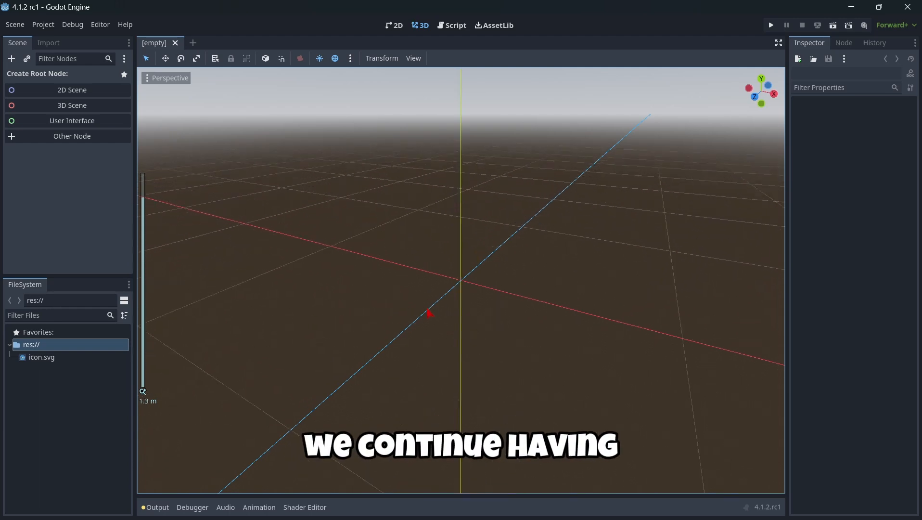
Zoom the empty 3D viewport and show the Output log with the Blender import warning.
{"action": "scroll", "scroll_direction": "down", "scroll_amount": 3}
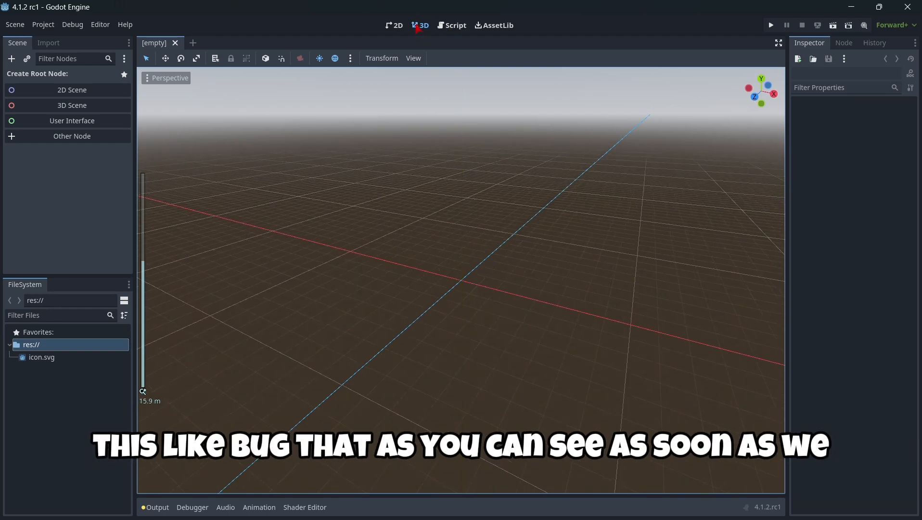
{"action": "scroll", "scroll_direction": "down", "scroll_amount": 3}
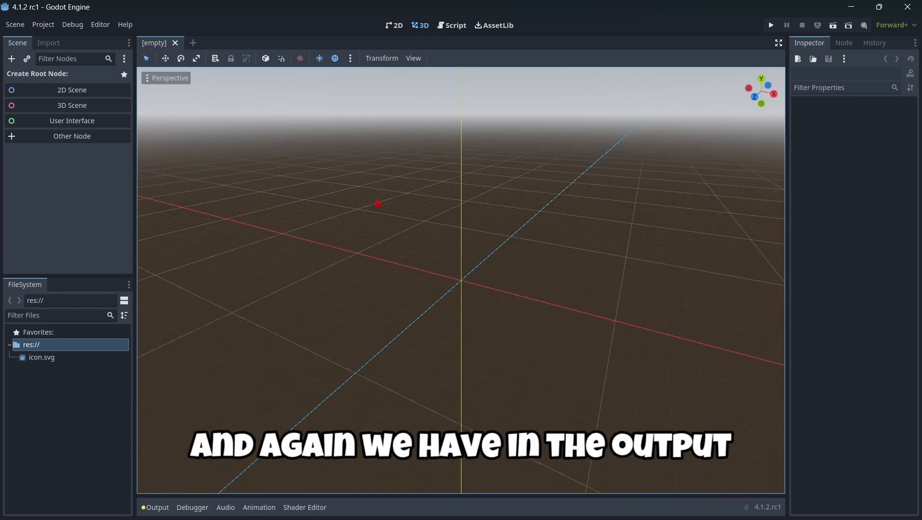
{"action": "left_click", "coordinate": [158, 507]}
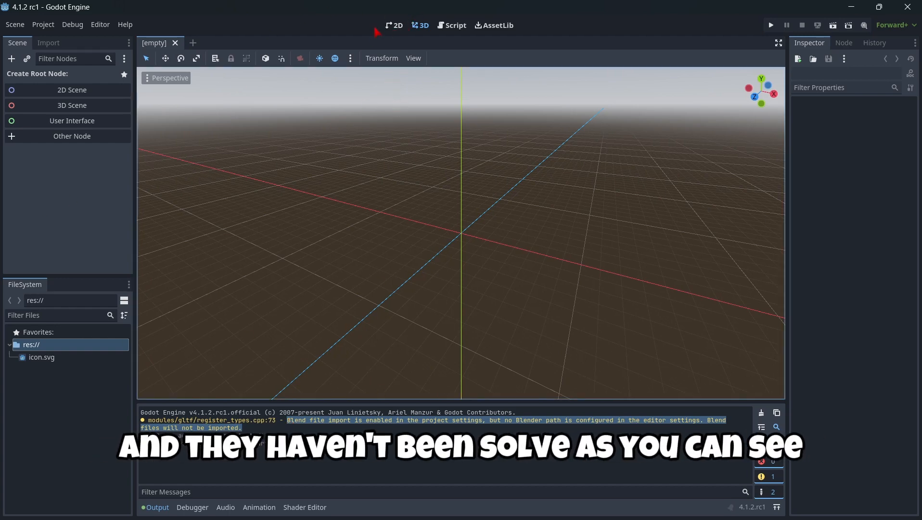
In the 2D workspace, create a bare Node root renamed 'Main' for main.tscn.
{"action": "left_click", "coordinate": [394, 25]}
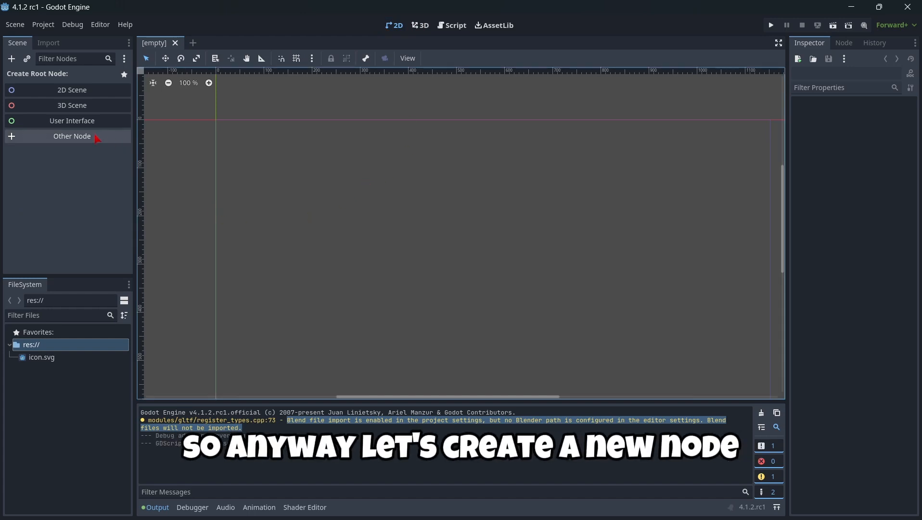
{"action": "left_click", "coordinate": [71, 136]}
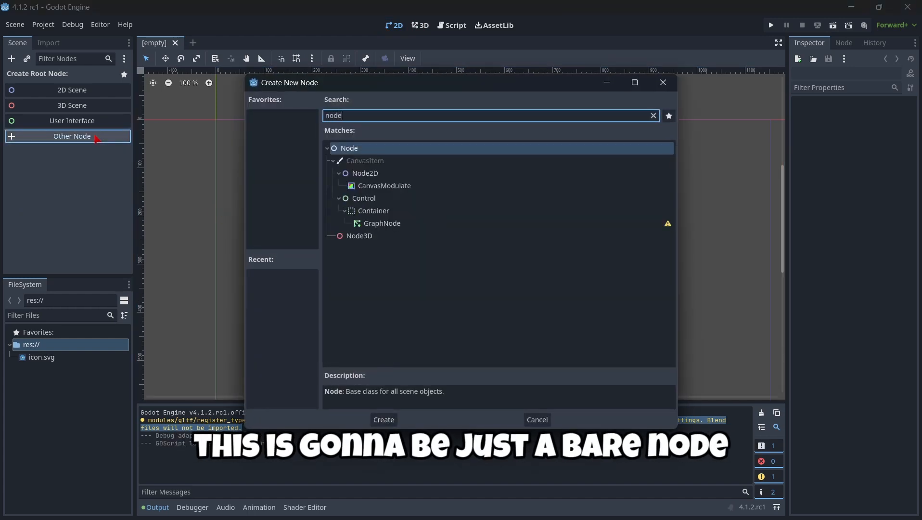
{"action": "left_click", "coordinate": [383, 419]}
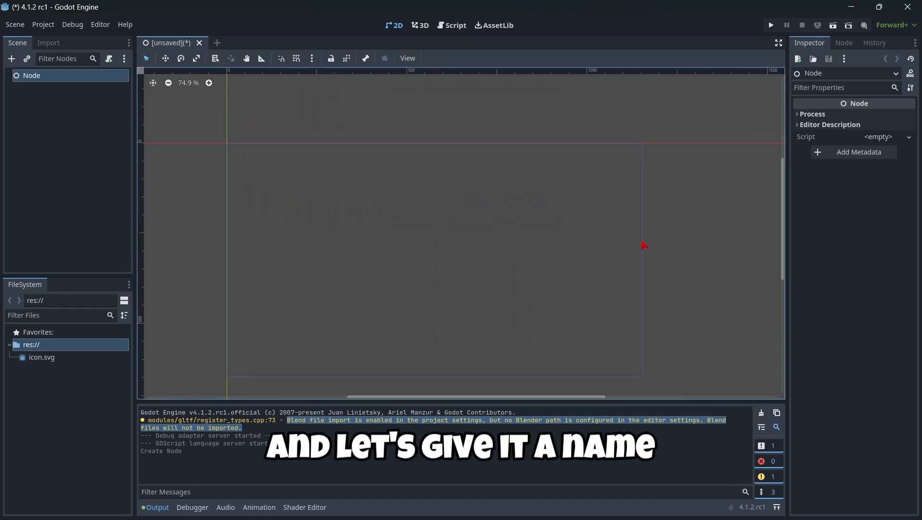
{"action": "double_click", "coordinate": [32, 75]}
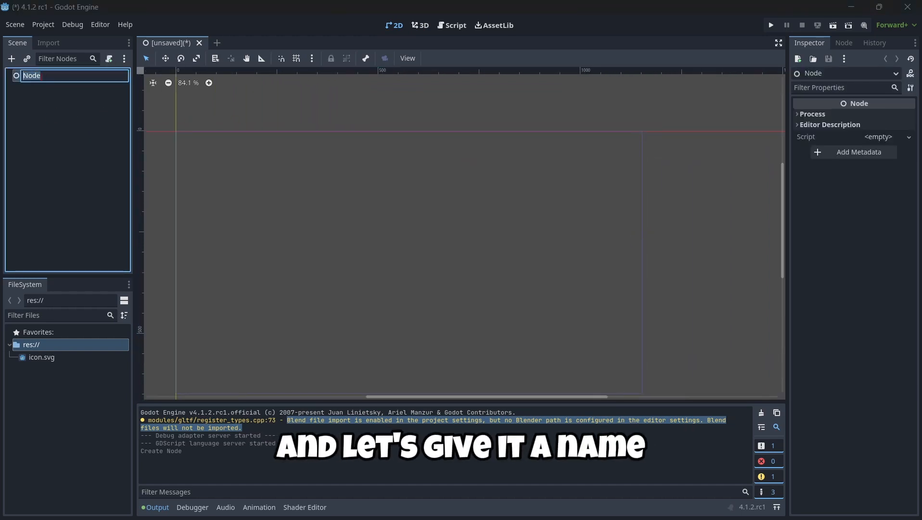
{"action": "type", "text": "Main"}
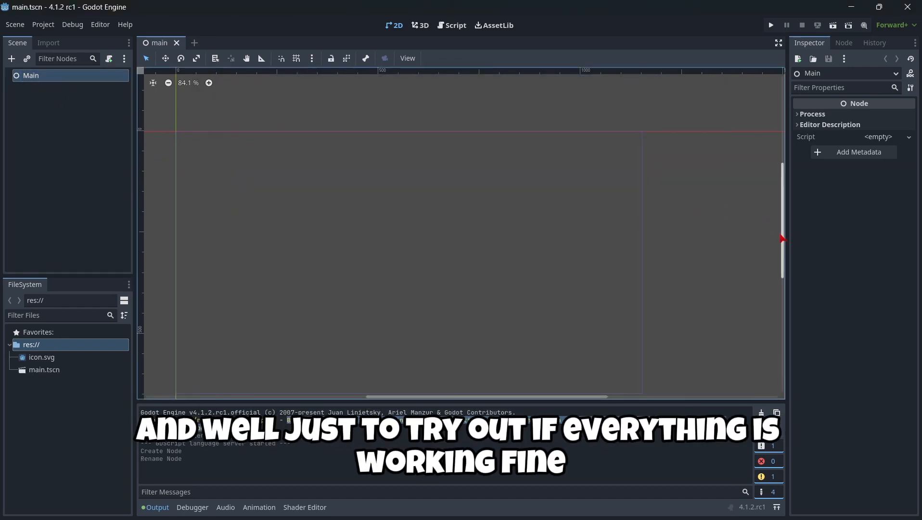
{"action": "scroll", "scroll_direction": "down", "scroll_amount": 3}
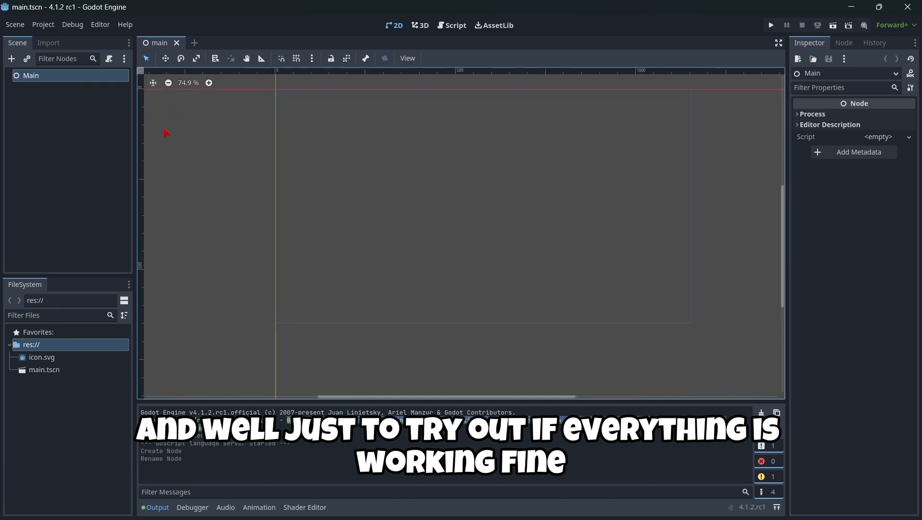
{"action": "mouse_move", "coordinate": [11, 58]}
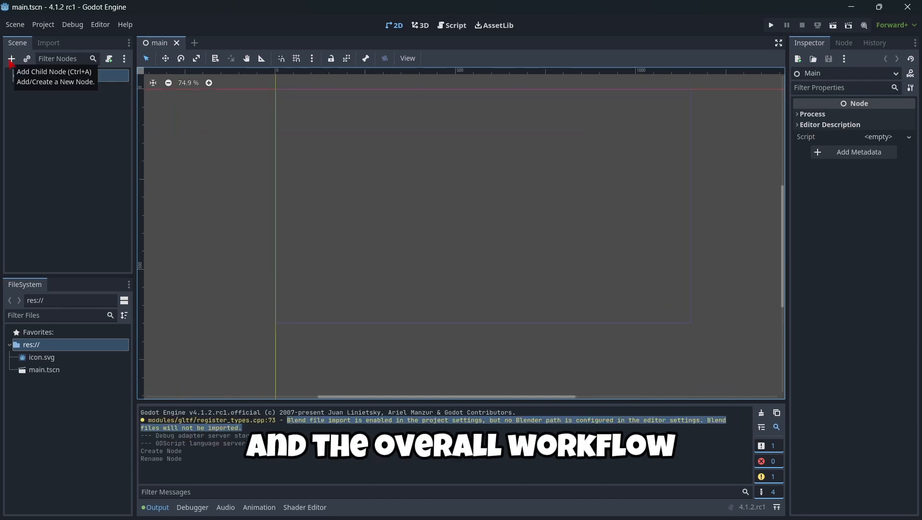
Add a Sprite2D under Main with the Godot icon texture and position it in the scene.
{"action": "left_click", "coordinate": [11, 58]}
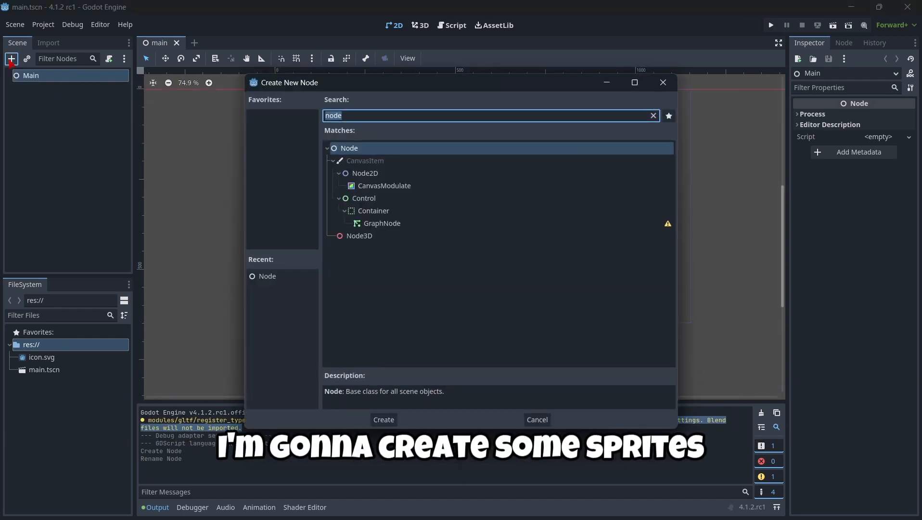
{"action": "left_click", "coordinate": [383, 420]}
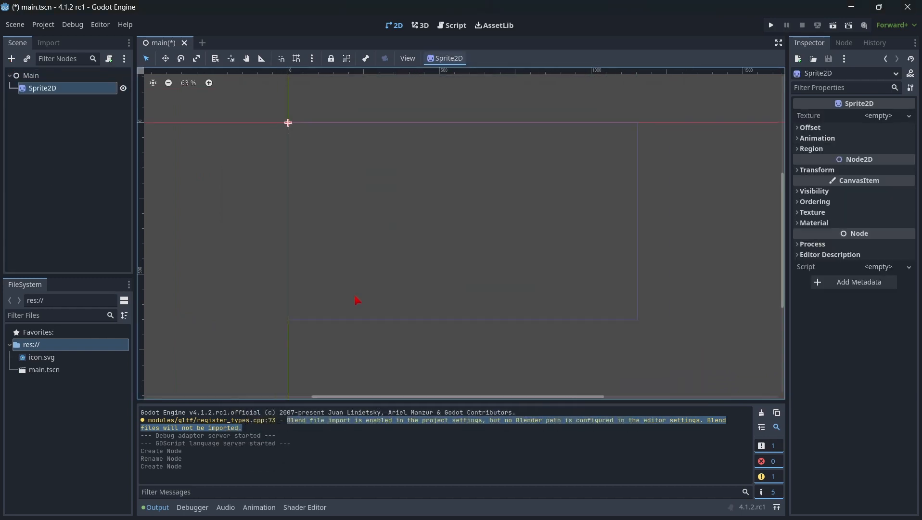
{"action": "left_click", "coordinate": [878, 116]}
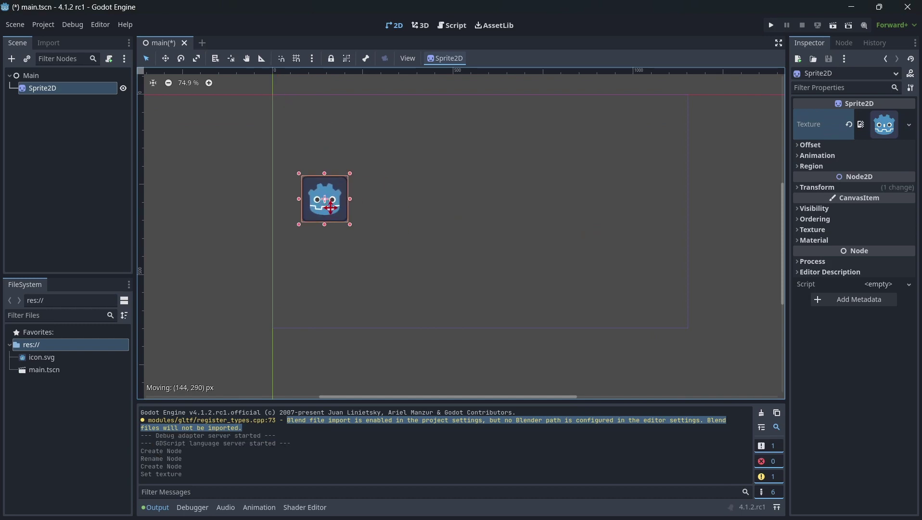
{"action": "left_click_drag", "start_coordinate": [324, 199], "coordinate": [360, 207]}
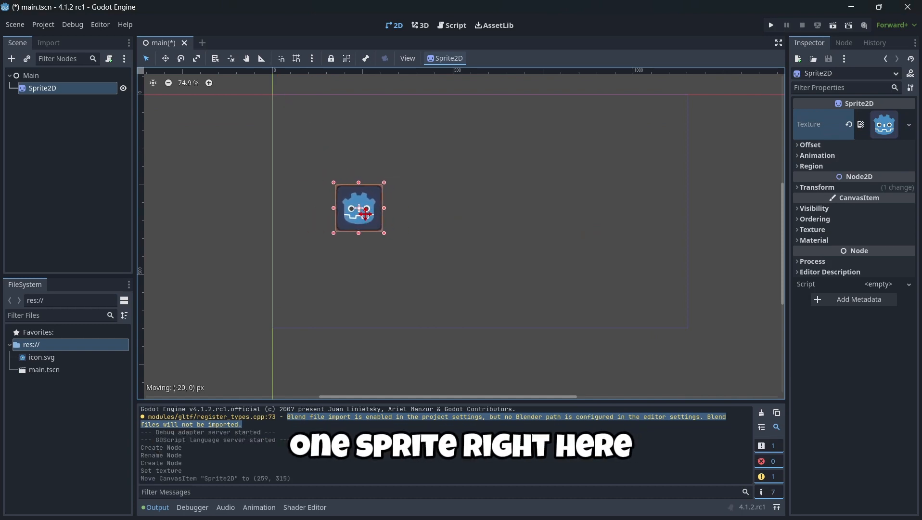
{"action": "left_click_drag", "start_coordinate": [359, 207], "coordinate": [480, 212]}
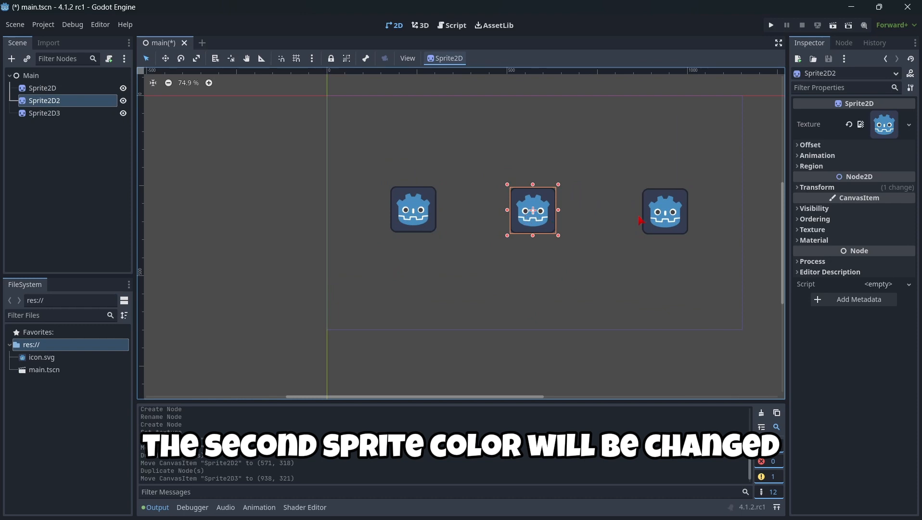
{"action": "left_click", "coordinate": [45, 113]}
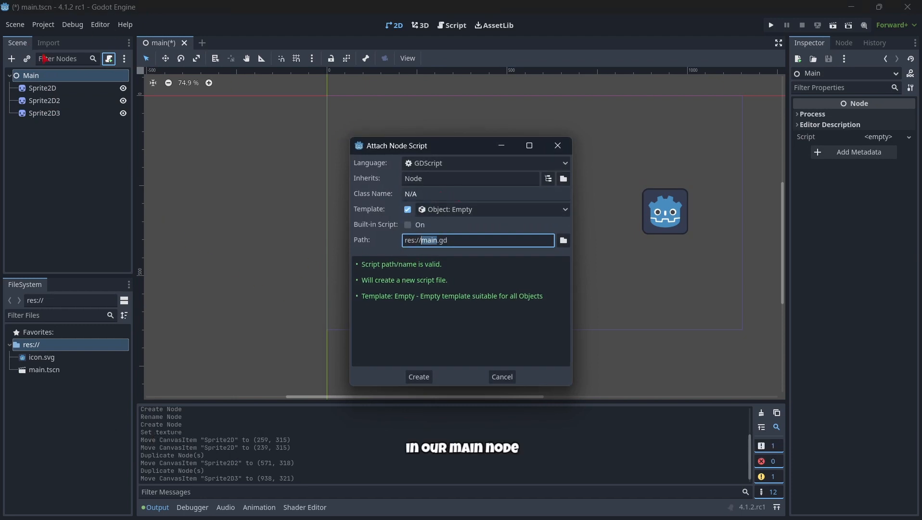
Create res://main.gd on the Main node and begin typing a function.
{"action": "left_click", "coordinate": [419, 376]}
{"action": "type", "text": "func"}
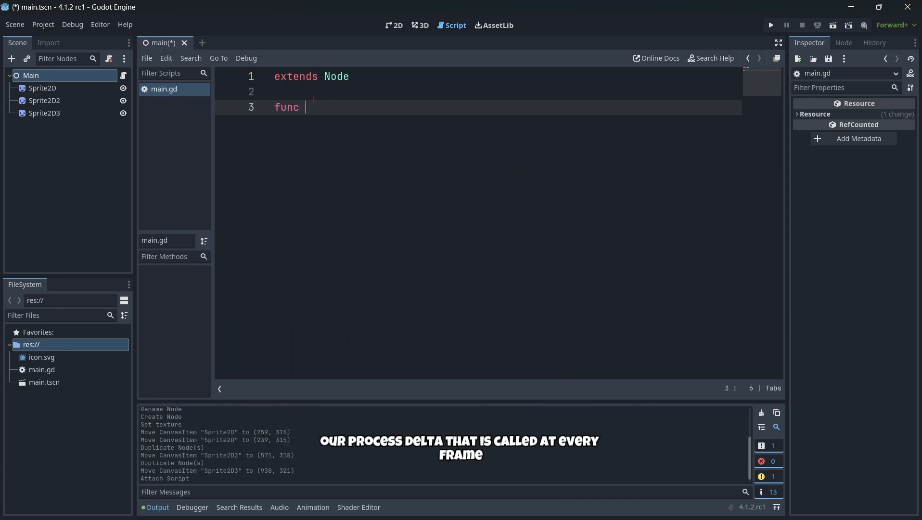
{"action": "type", "text": "?pro"}
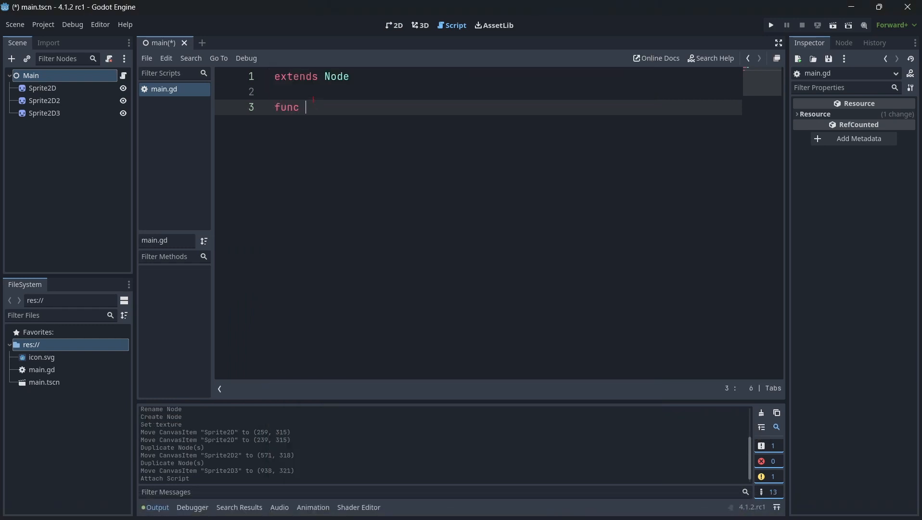
Write _process(delta) so pressing key 1 tints $Sprite2D red.
{"action": "type", "text": "_process(delta):"}
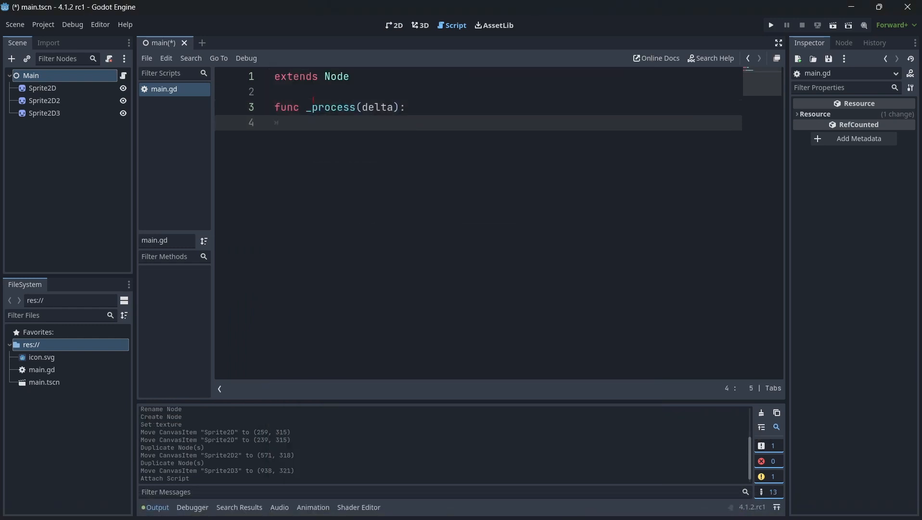
{"action": "type", "text": "if In"}
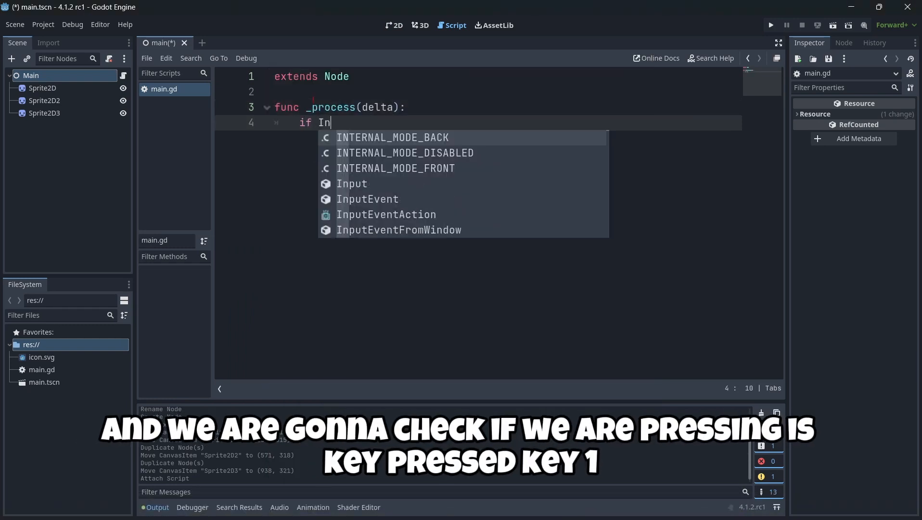
{"action": "type", "text": "put.is_key_pressed("}
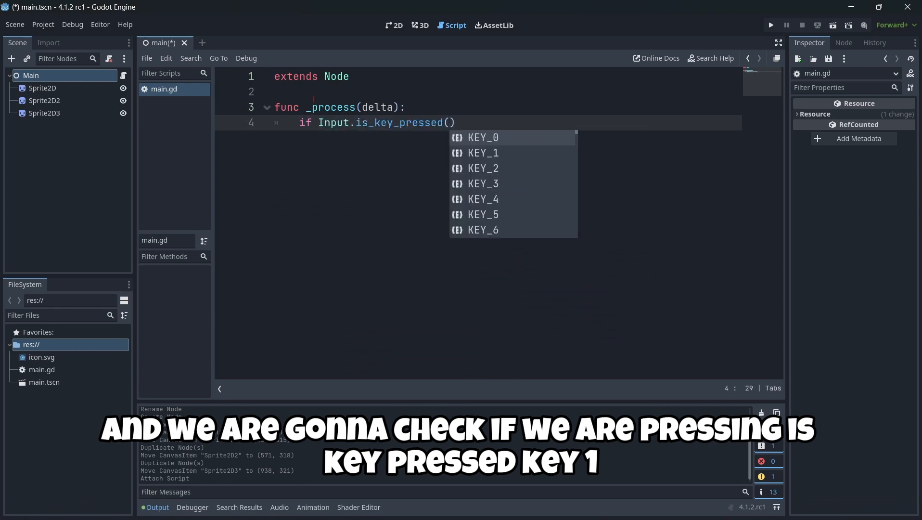
{"action": "type", "text": "KEY_1):"}
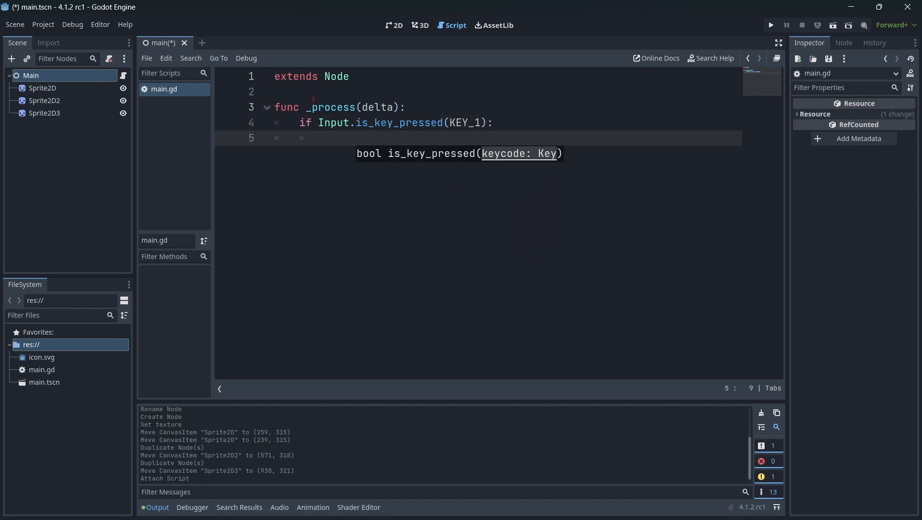
{"action": "type", "text": "$spr"}
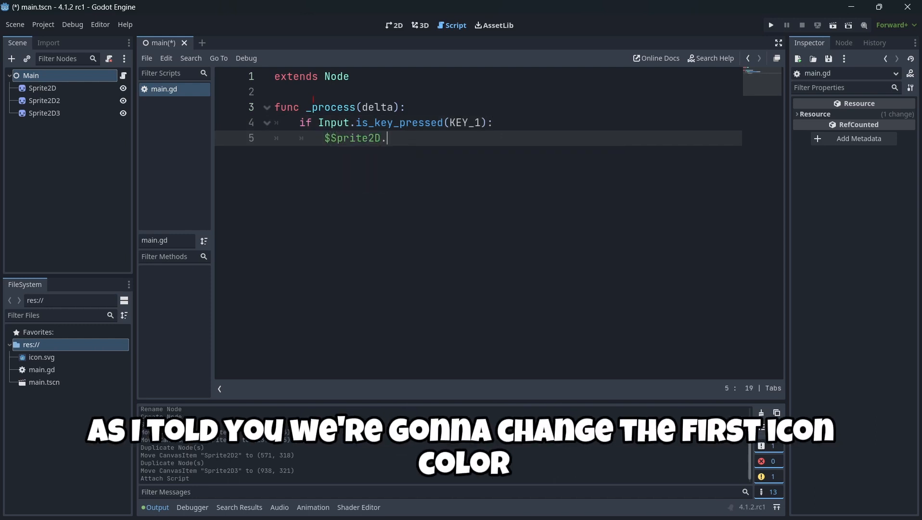
{"action": "type", "text": "modu"}
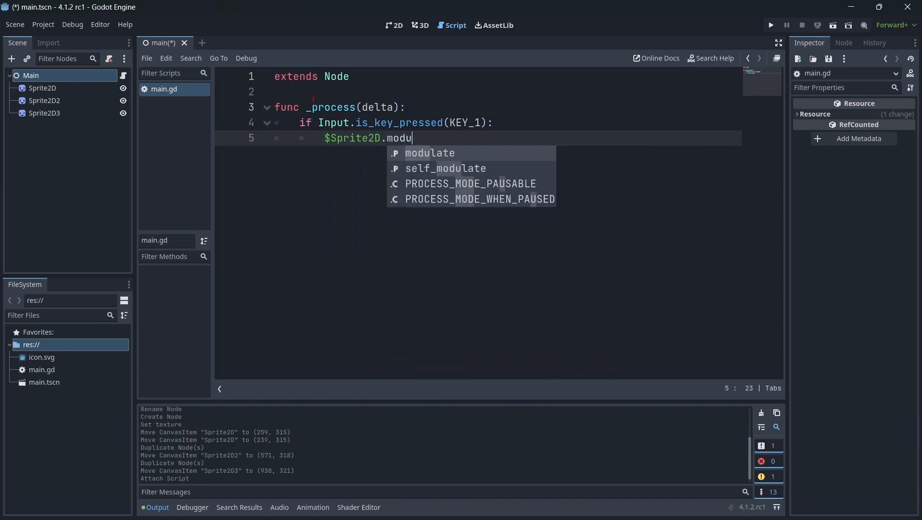
{"action": "type", "text": "late = Color.r"}
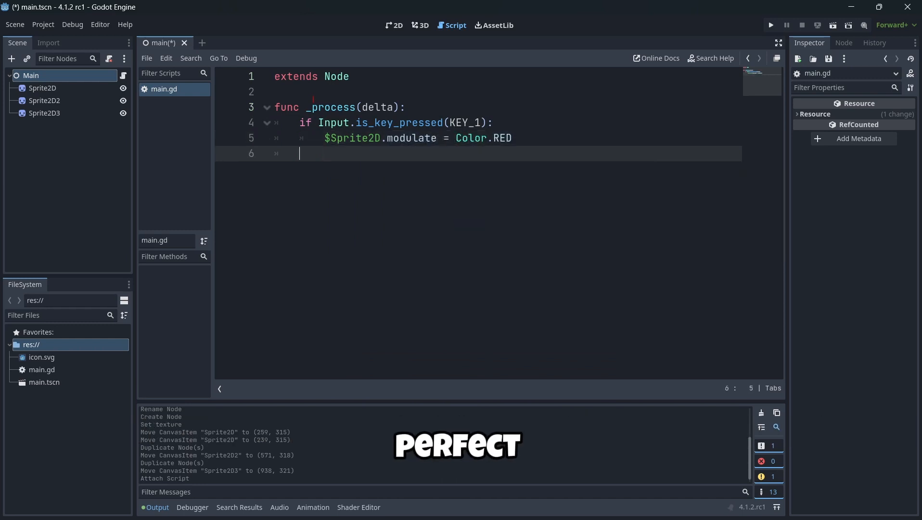
Add a branch making key 2 tint $Sprite2D2 blue.
{"action": "type", "text": "if In"}
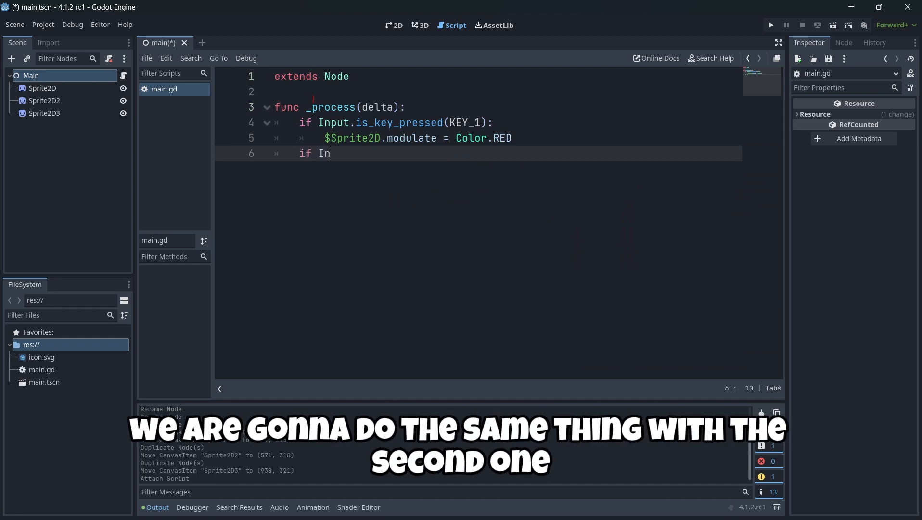
{"action": "type", "text": "put.is_key_pressed(KEY_2):"}
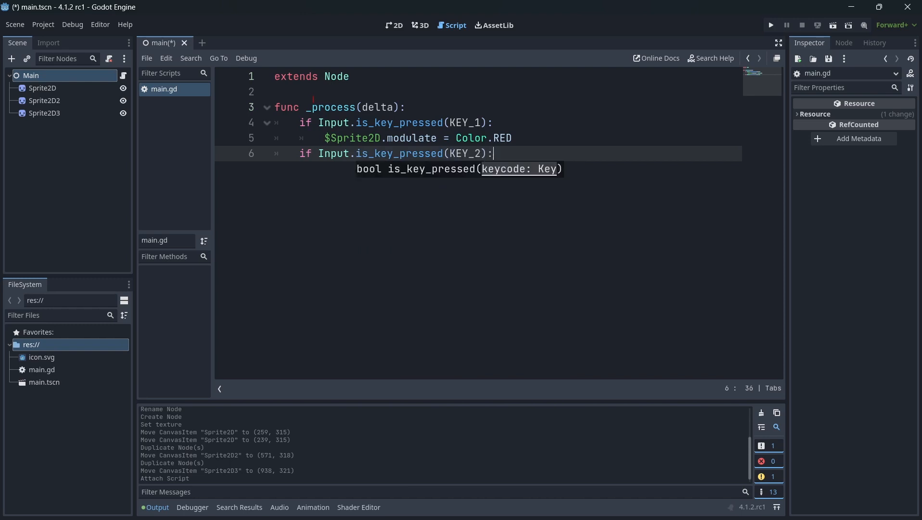
{"action": "type", "text": "$Sprite"}
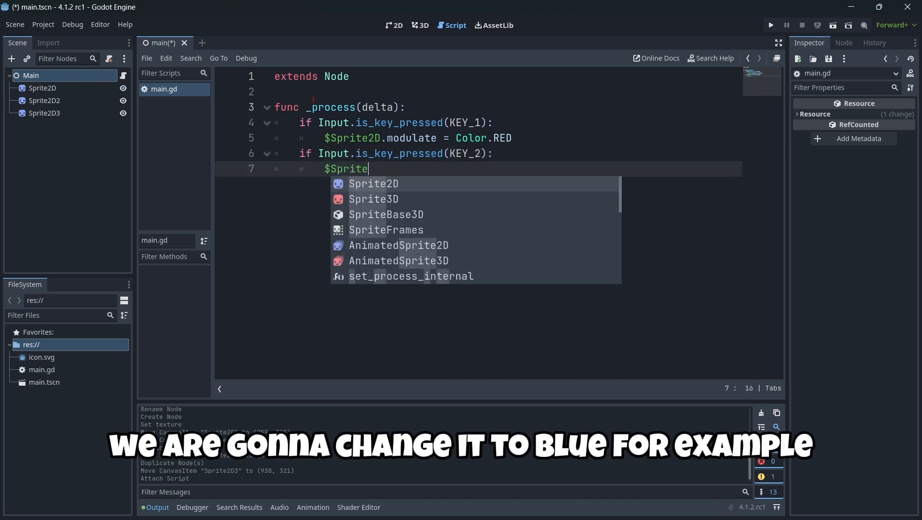
{"action": "type", "text": "2D2.modulate = Color.BLUE"}
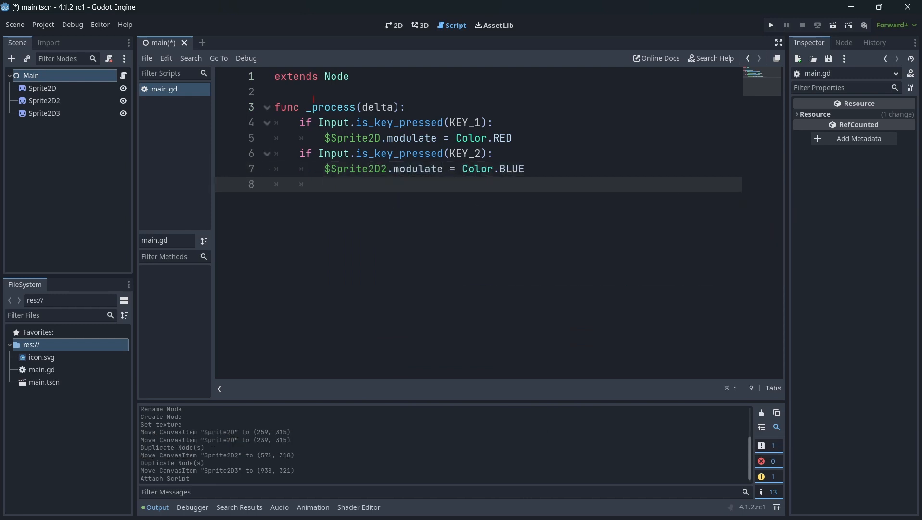
Add a branch making key 3 tint $Sprite2D3 yellow.
{"action": "type", "text": "if InputE"}
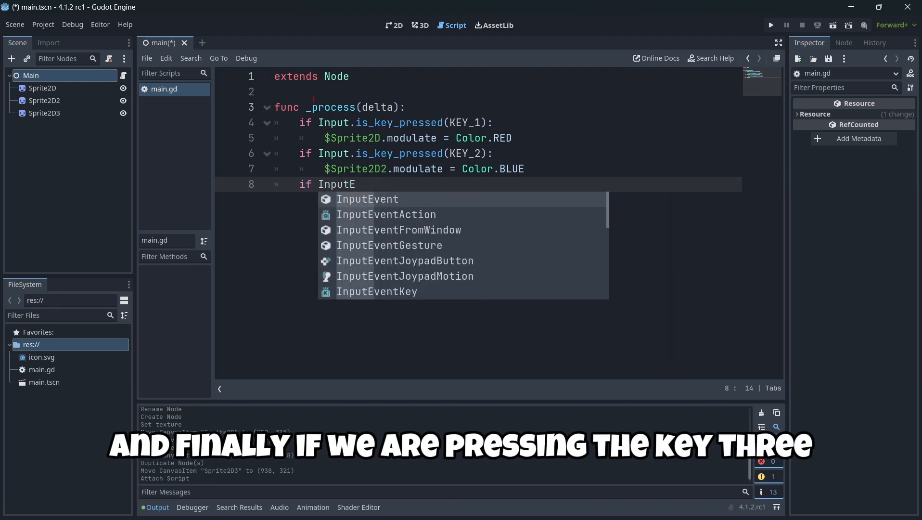
{"action": "type", "text": ".iske"}
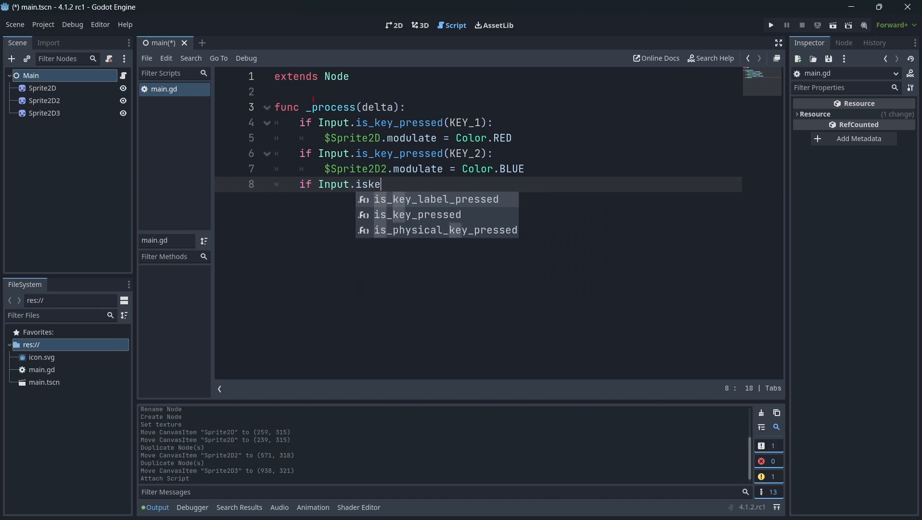
{"action": "type", "text": "is_key_pressed(KEy)"}
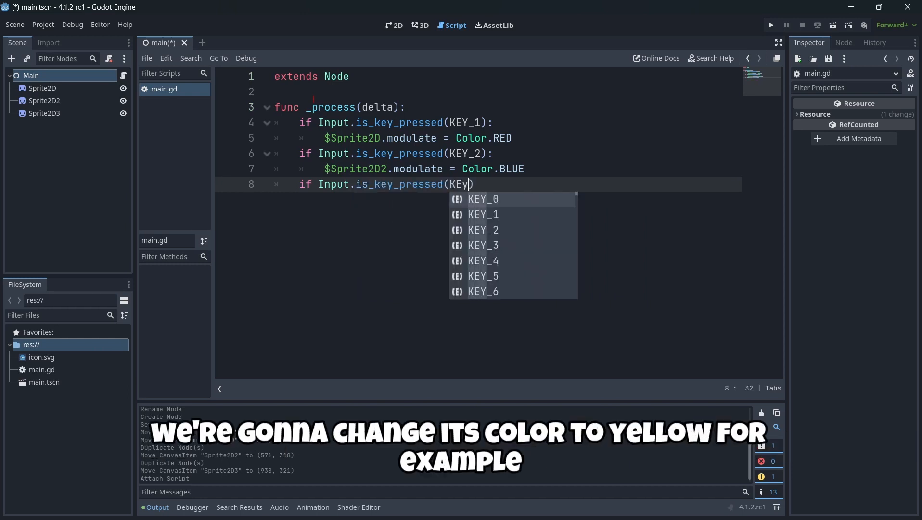
{"action": "type", "text": "_3"}
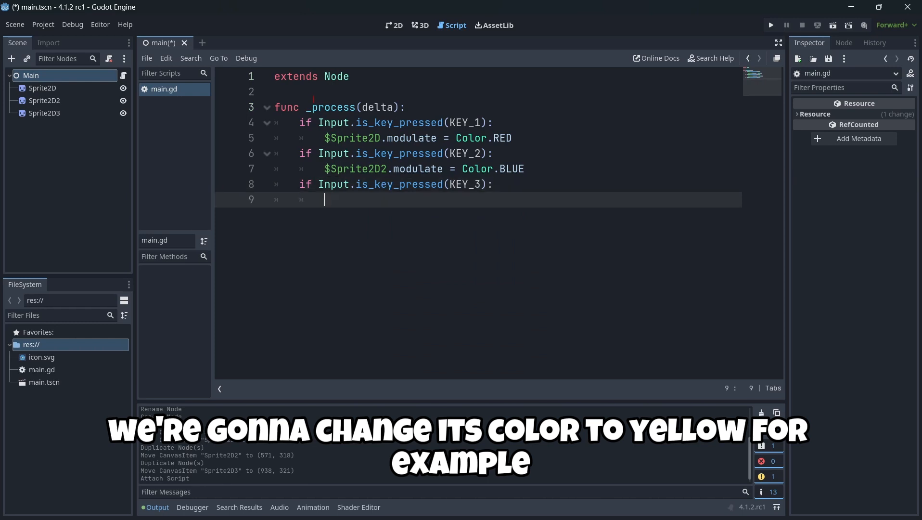
{"action": "type", "text": "$Sprite2D3.mo"}
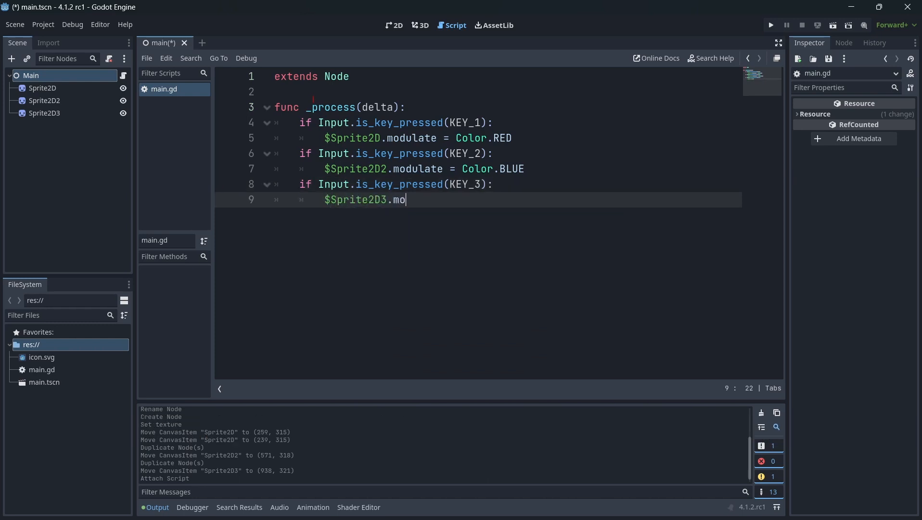
{"action": "type", "text": "dulate = Color.YELLOW"}
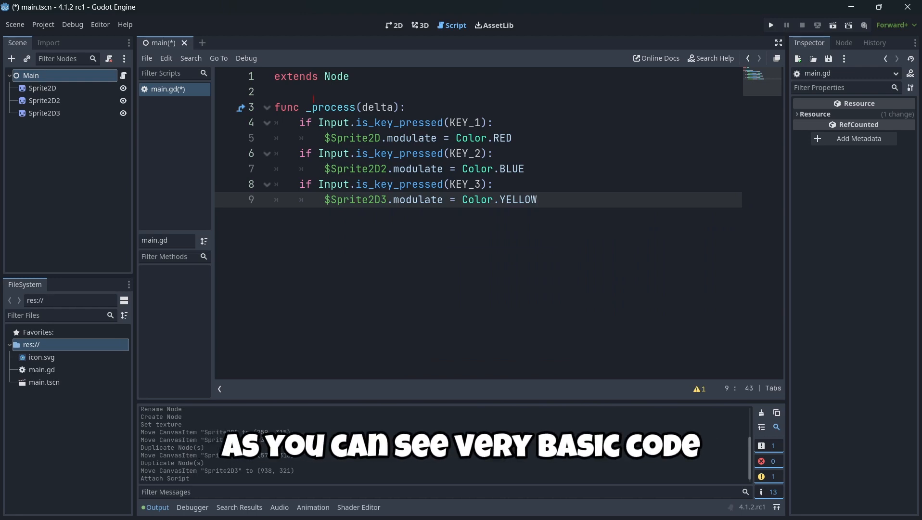
{"action": "left_click", "coordinate": [424, 184]}
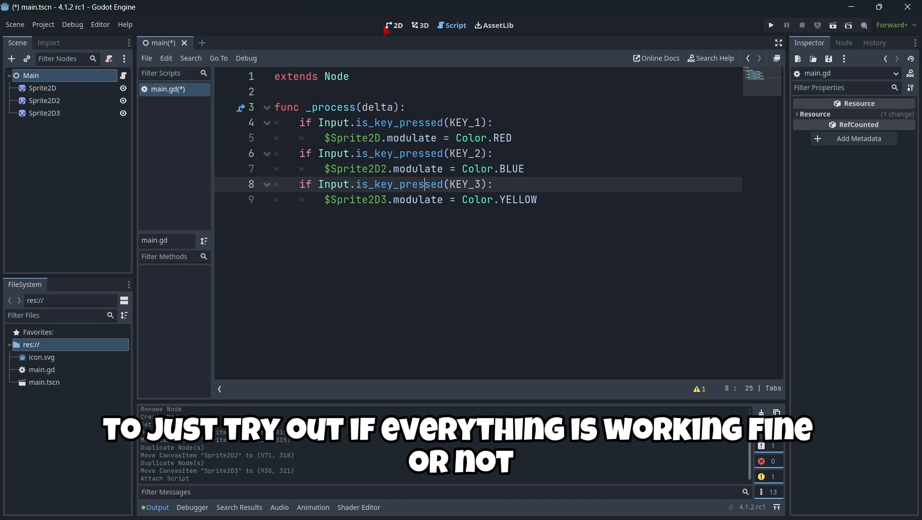
Run the project, set the current scene as main, rename delta to _delta, and close the game.
{"action": "left_click", "coordinate": [770, 25]}
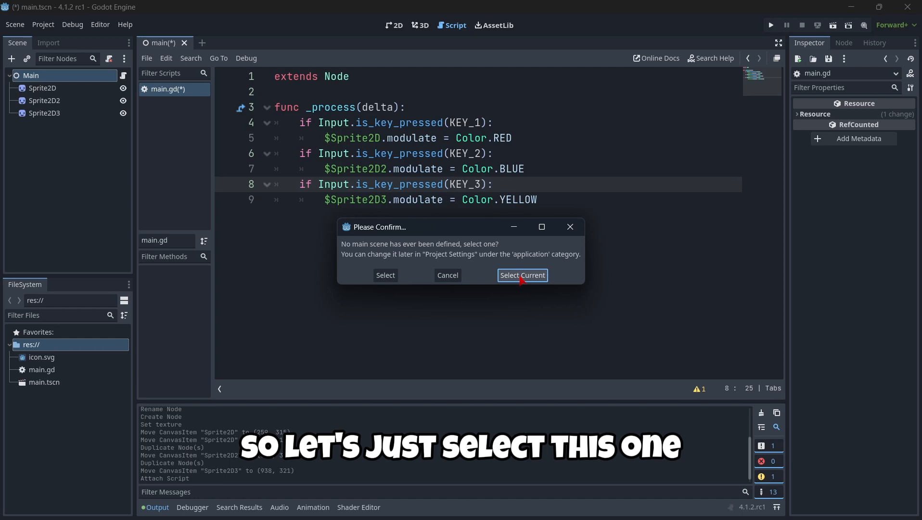
{"action": "left_click", "coordinate": [522, 275]}
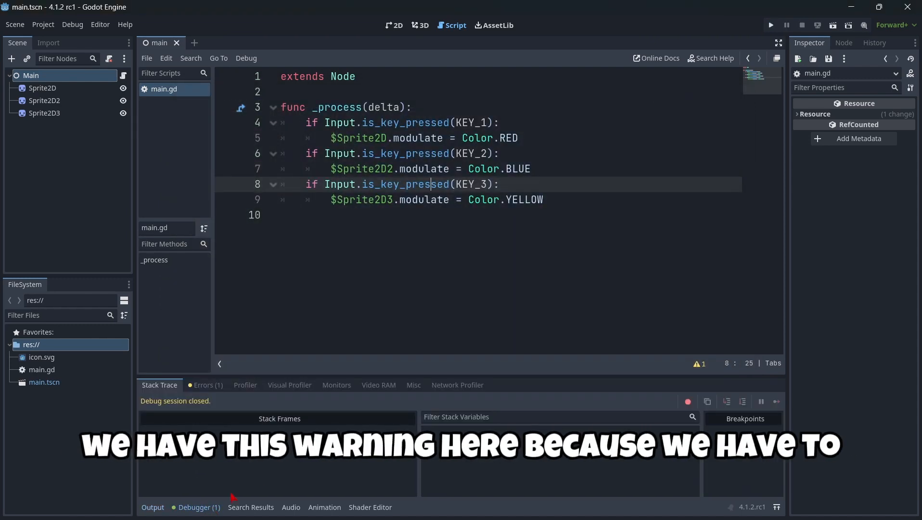
{"action": "left_click", "coordinate": [208, 385]}
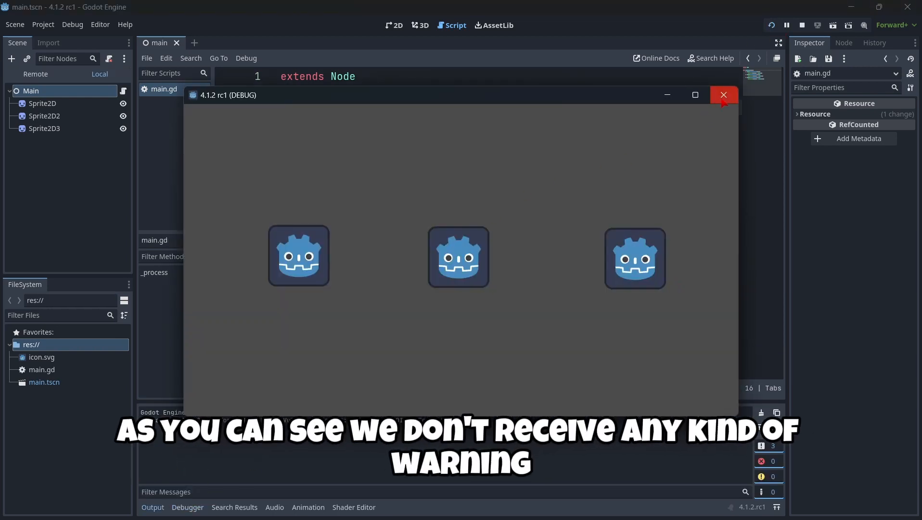
{"action": "left_click", "coordinate": [723, 94]}
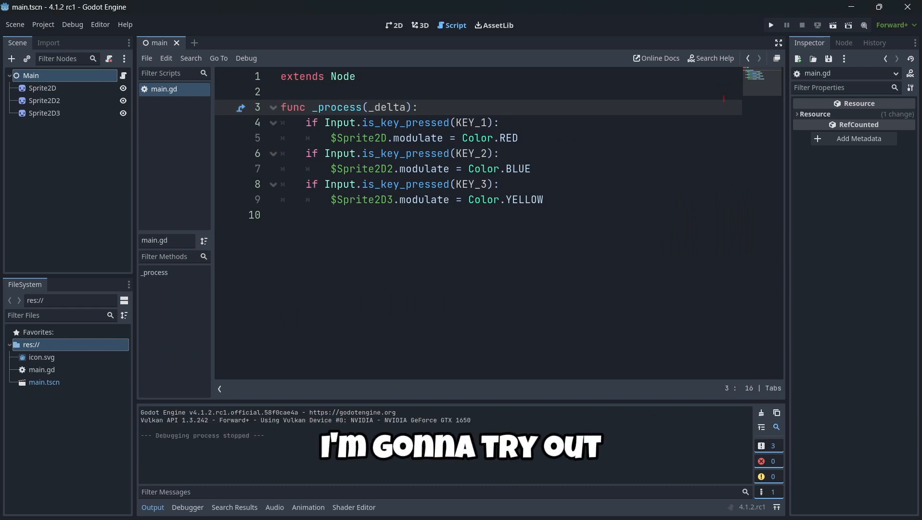
Create a new scene with a User Interface root node named Main2.
{"action": "left_click", "coordinate": [396, 25]}
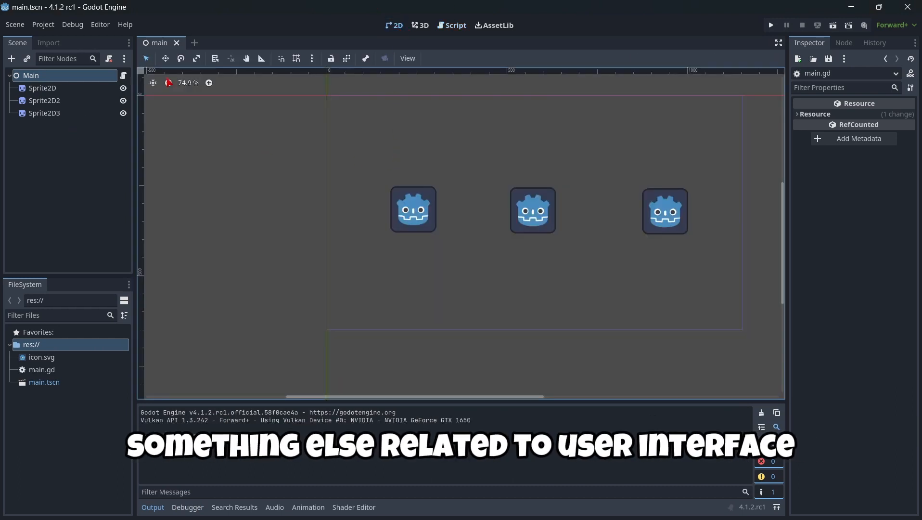
{"action": "left_click", "coordinate": [209, 43]}
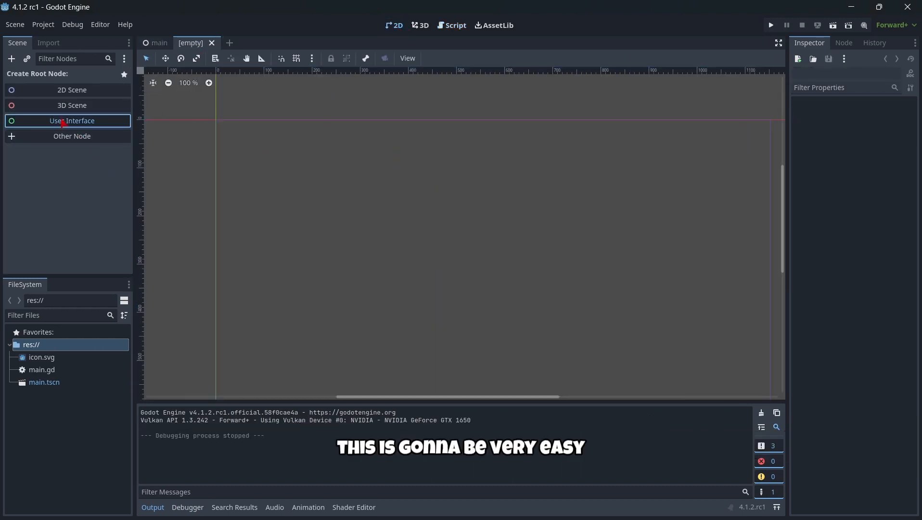
{"action": "left_click", "coordinate": [71, 121]}
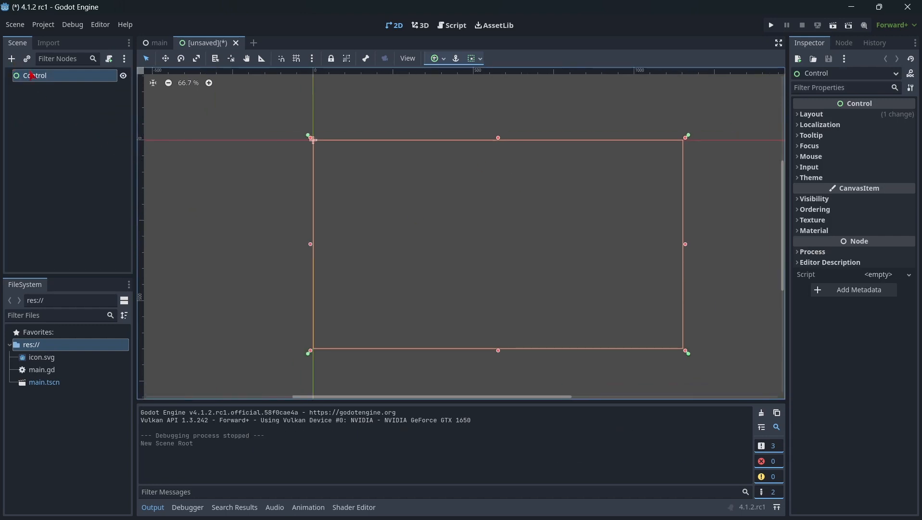
{"action": "type", "text": "Main2"}
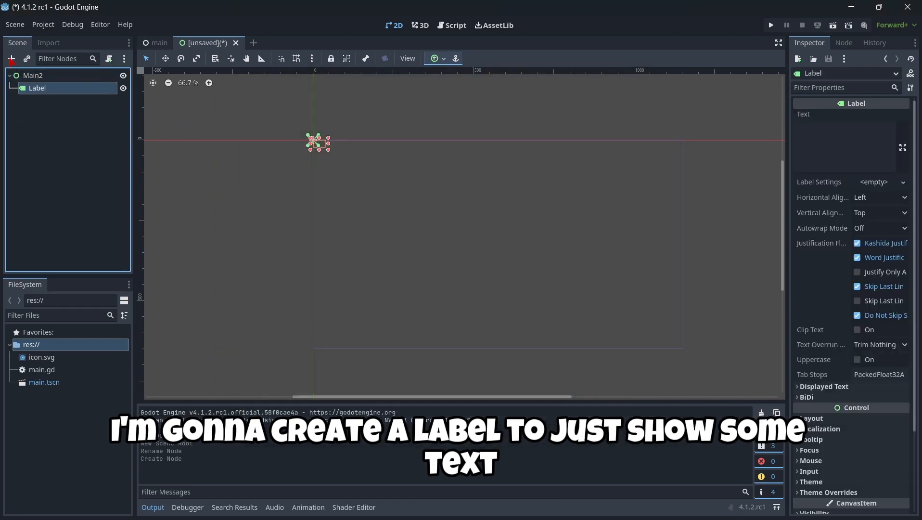
Give the Label text '0', a font size override of 130, and centre it vertically.
{"action": "left_click", "coordinate": [844, 144]}
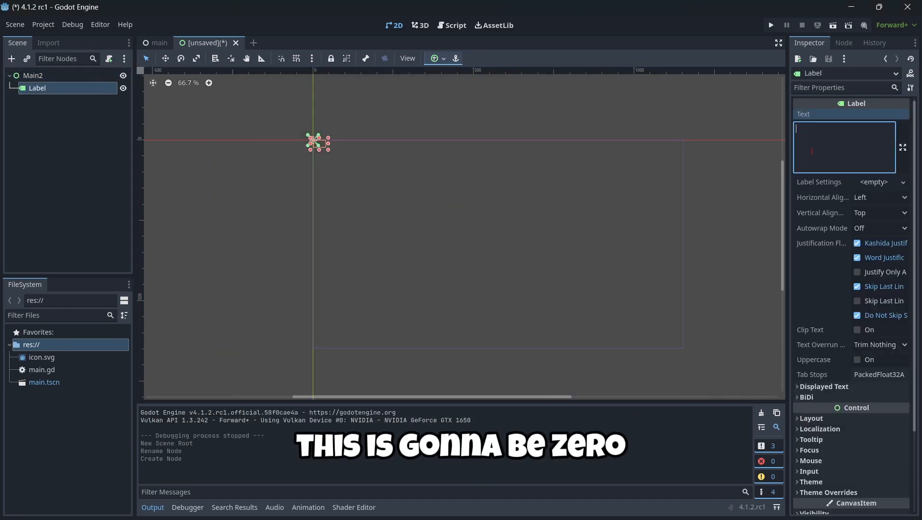
{"action": "type", "text": "0"}
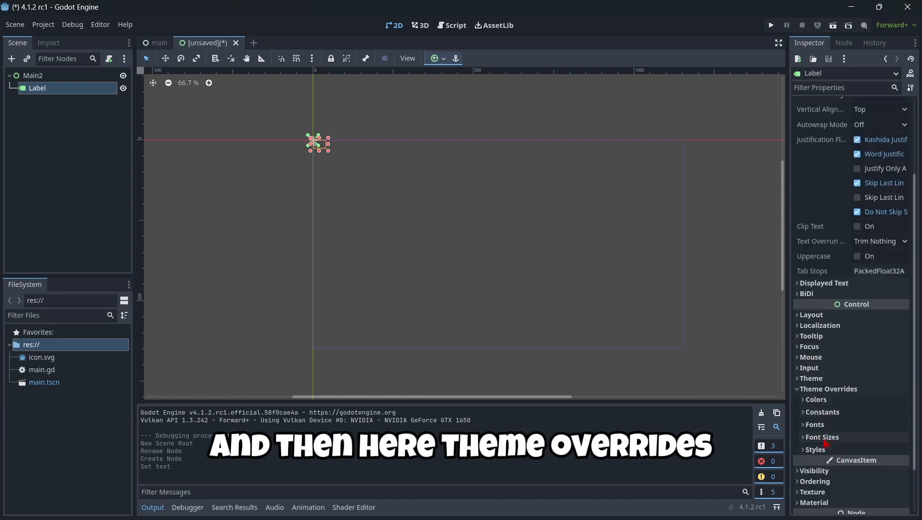
{"action": "left_click", "coordinate": [815, 424]}
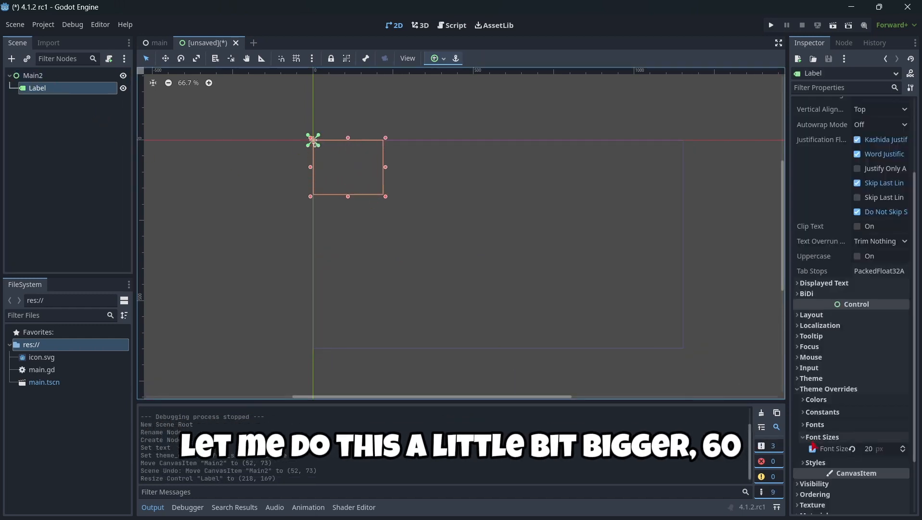
{"action": "type", "text": "60"}
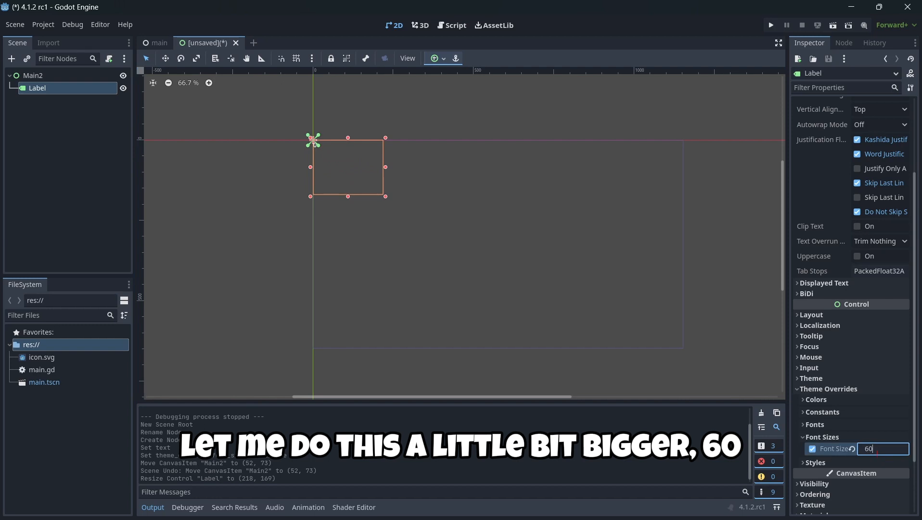
{"action": "key", "text": "Enter"}
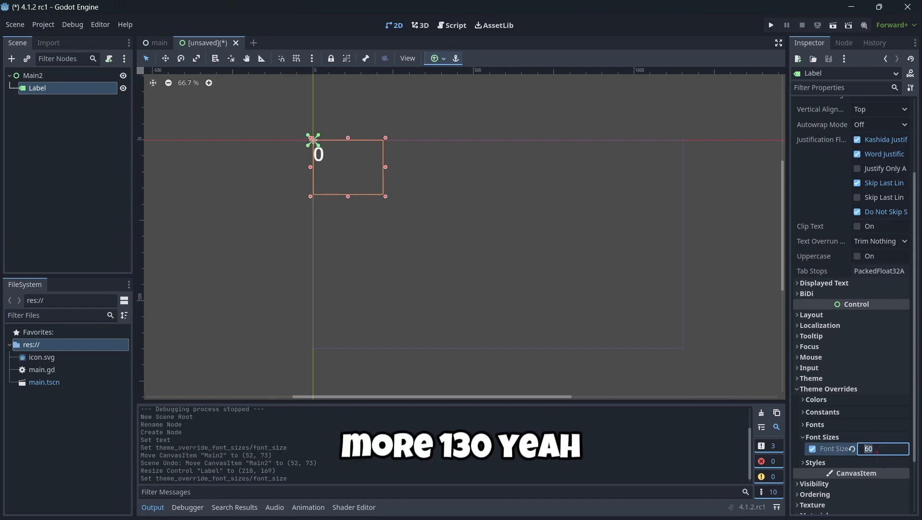
{"action": "type", "text": "130"}
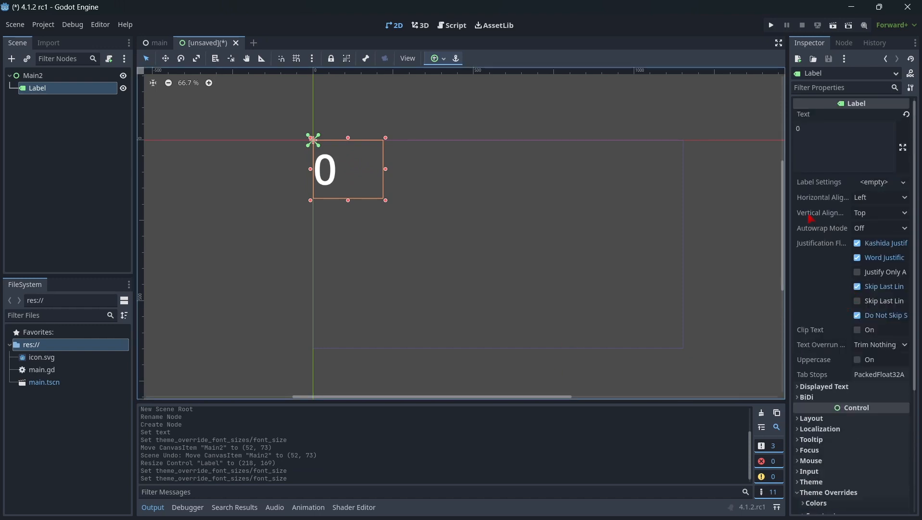
{"action": "left_click", "coordinate": [880, 197]}
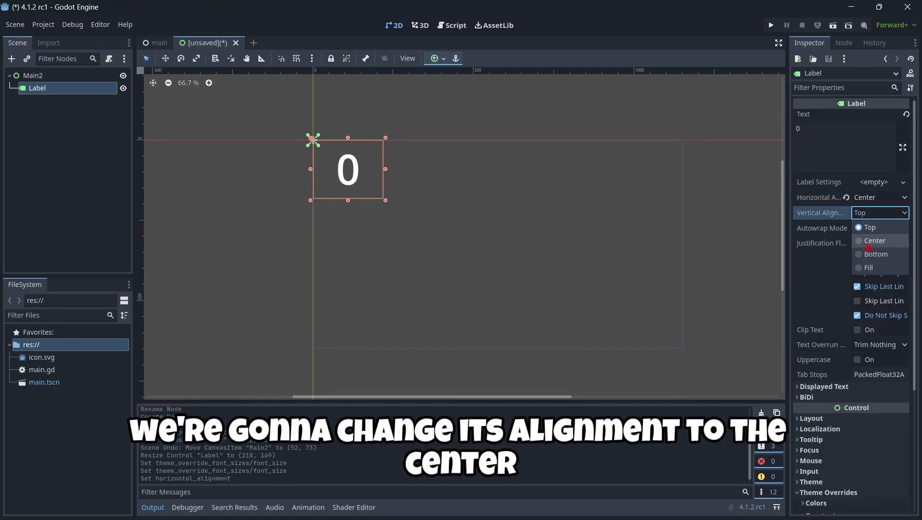
{"action": "left_click", "coordinate": [875, 241]}
{"action": "type", "text": "butto"}
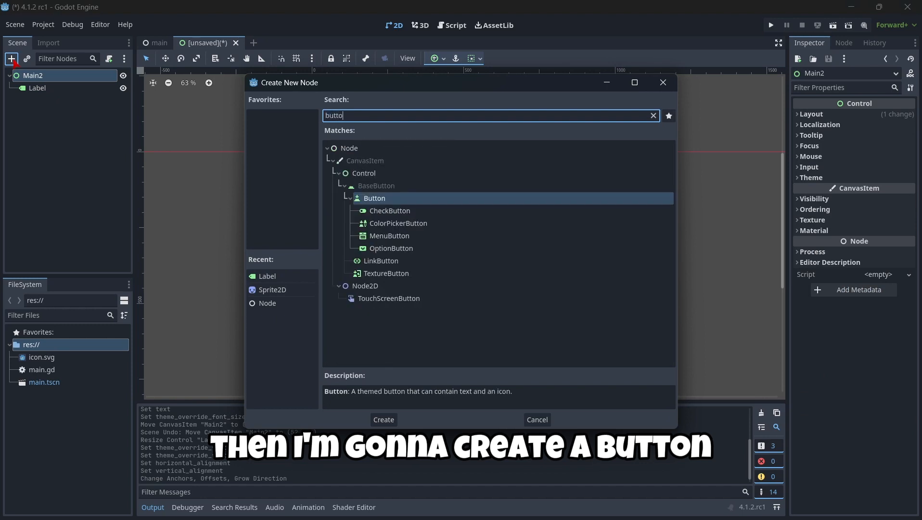
Add a Button labelled '1+' and rename the Label to ScoreLabel.
{"action": "left_click", "coordinate": [384, 419]}
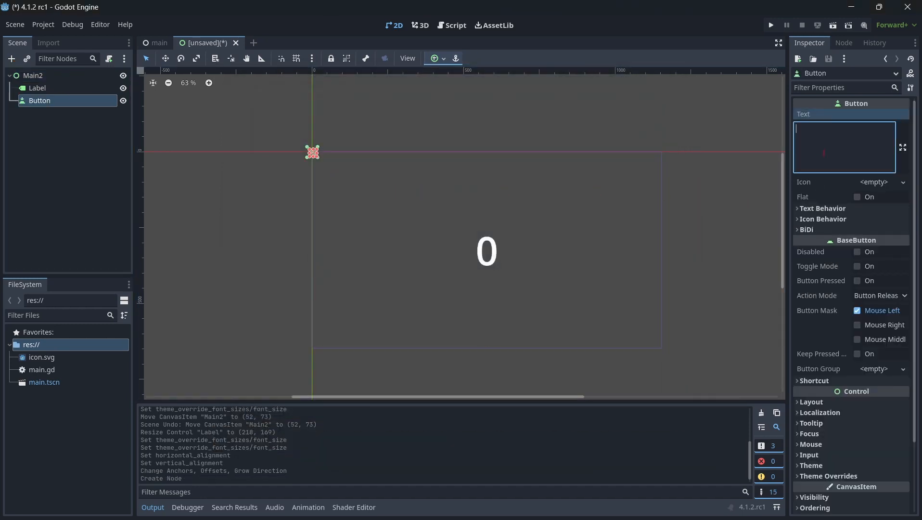
{"action": "type", "text": "1+"}
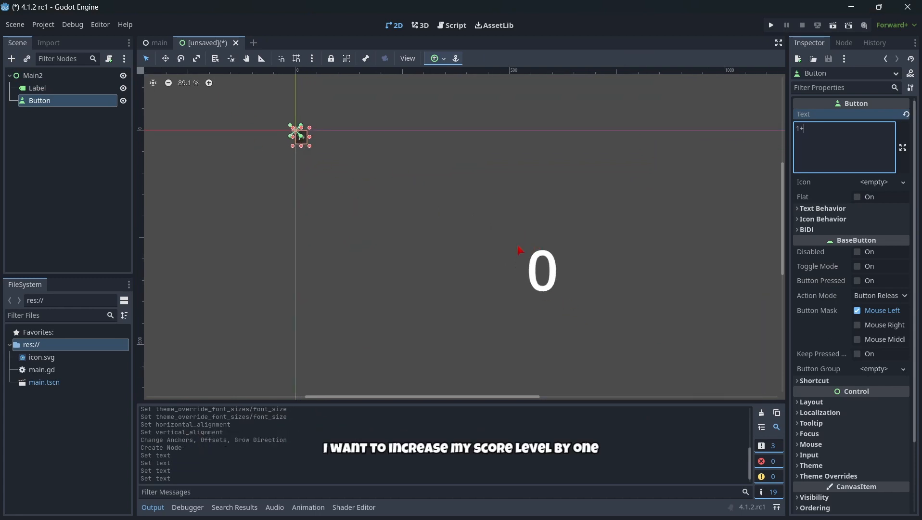
{"action": "double_click", "coordinate": [37, 87]}
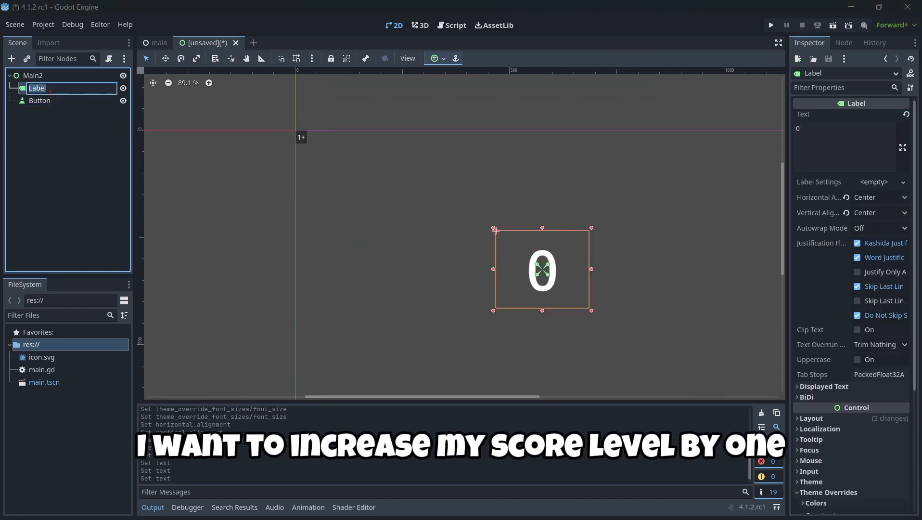
{"action": "type", "text": "Scorelabel"}
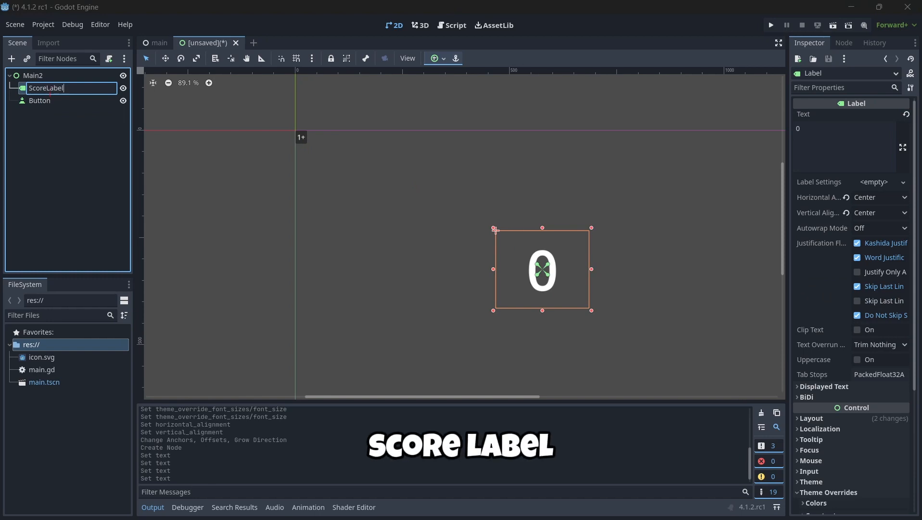
Set the Button's font size override to 60.
{"action": "left_click", "coordinate": [39, 101]}
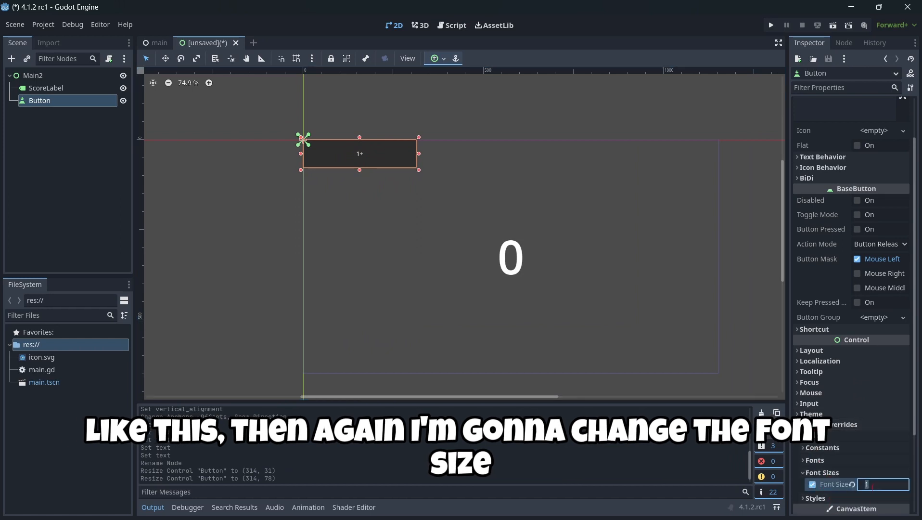
{"action": "type", "text": "6"}
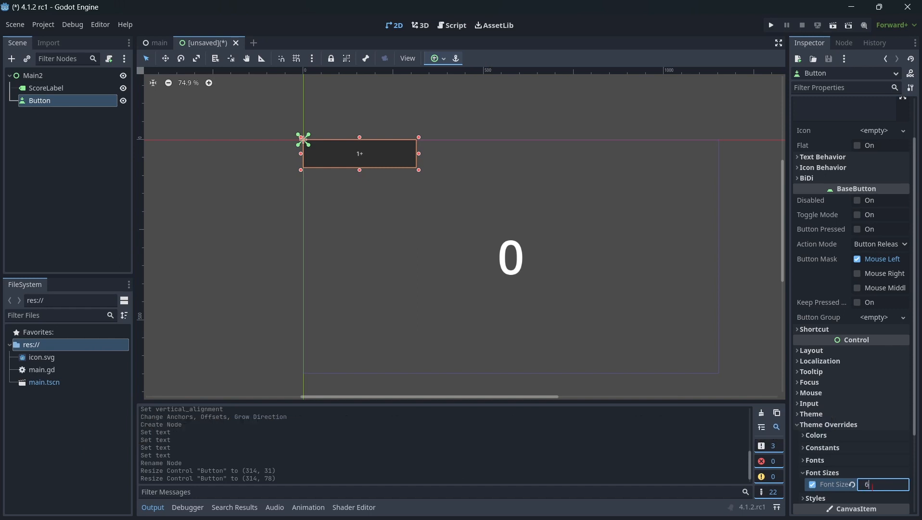
{"action": "type", "text": "60"}
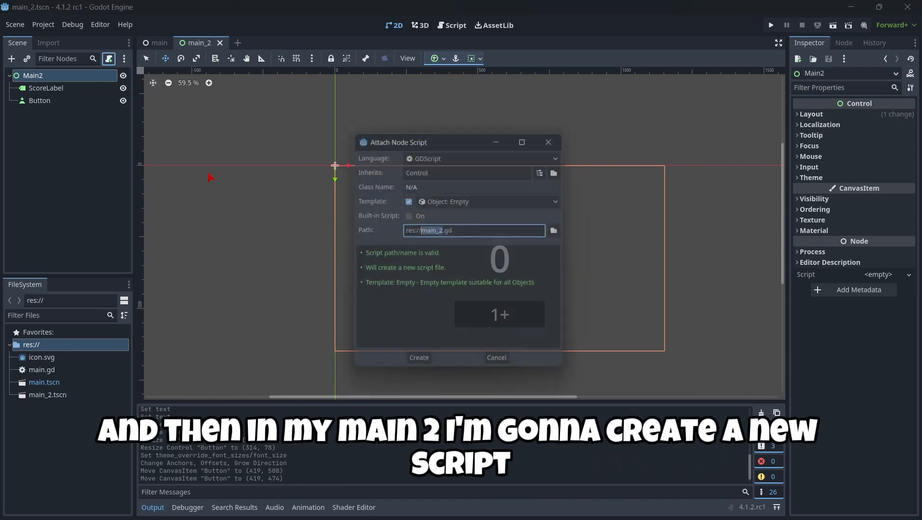
Attach main_2.gd declaring score = 0, then on press add 1 and set $ScoreLabel.text = str(score).
{"action": "left_click", "coordinate": [418, 357]}
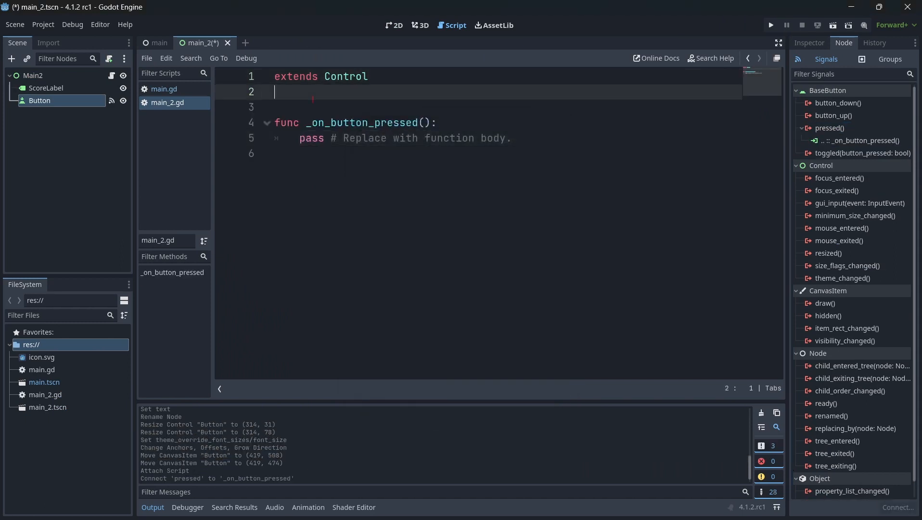
{"action": "type", "text": "var score ="}
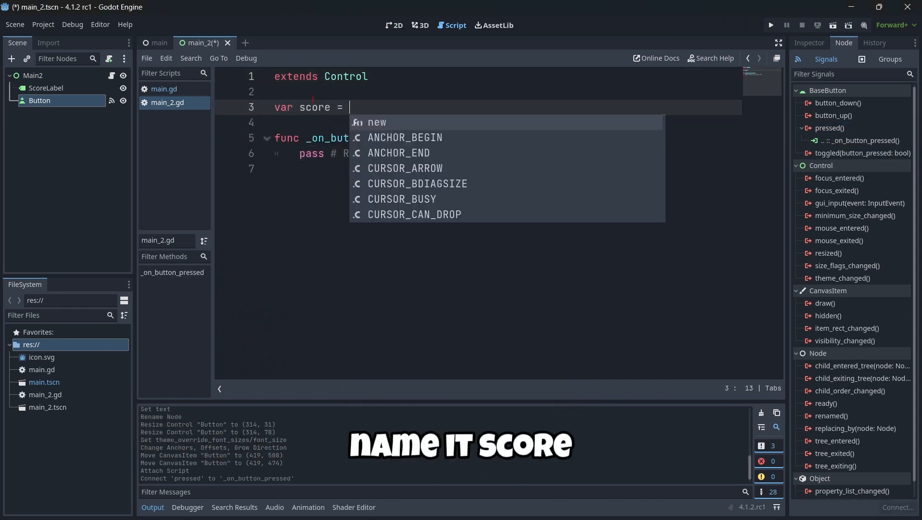
{"action": "type", "text": "0"}
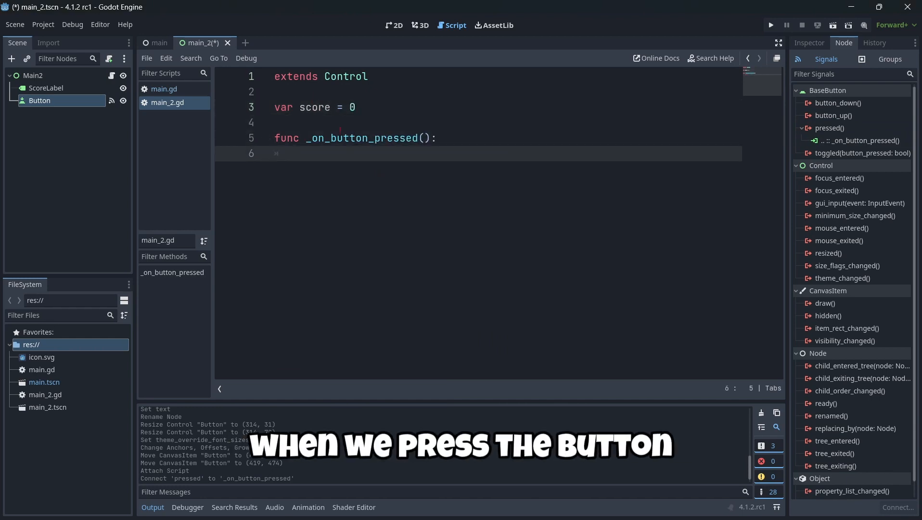
{"action": "type", "text": "score"}
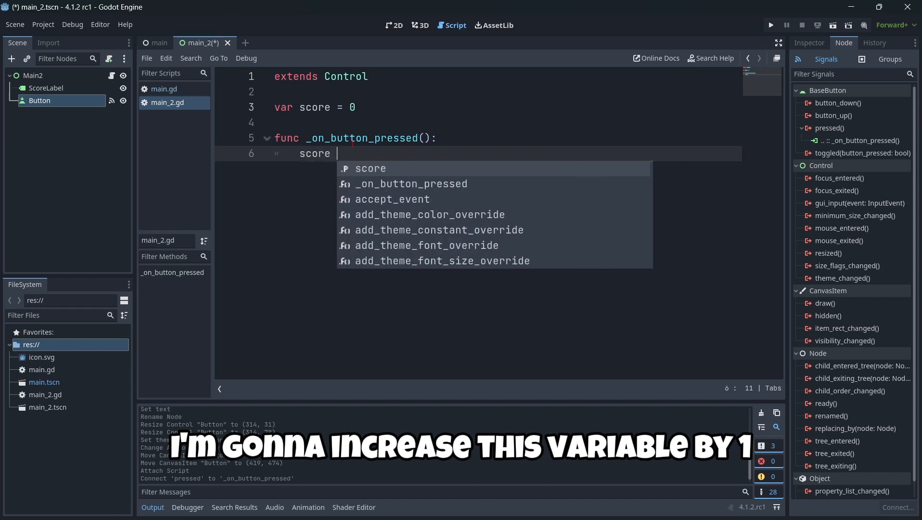
{"action": "type", "text": "+= 1"}
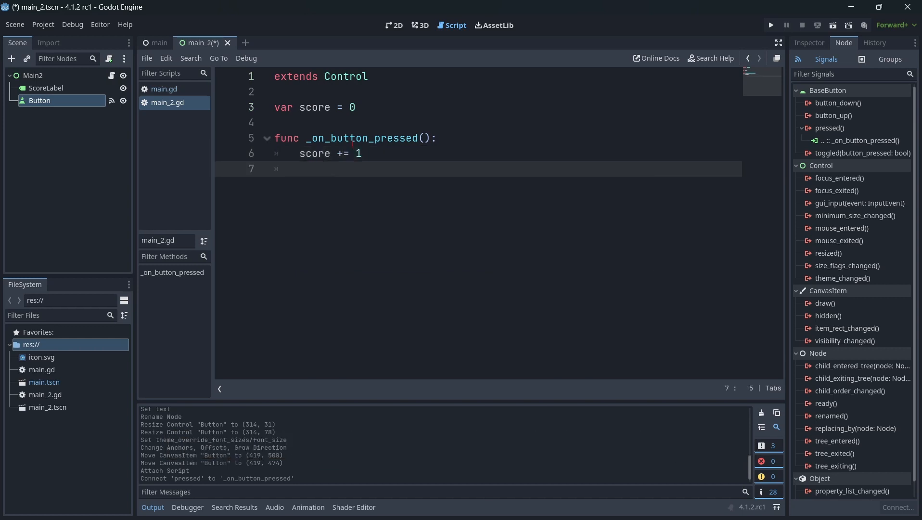
{"action": "type", "text": "$"}
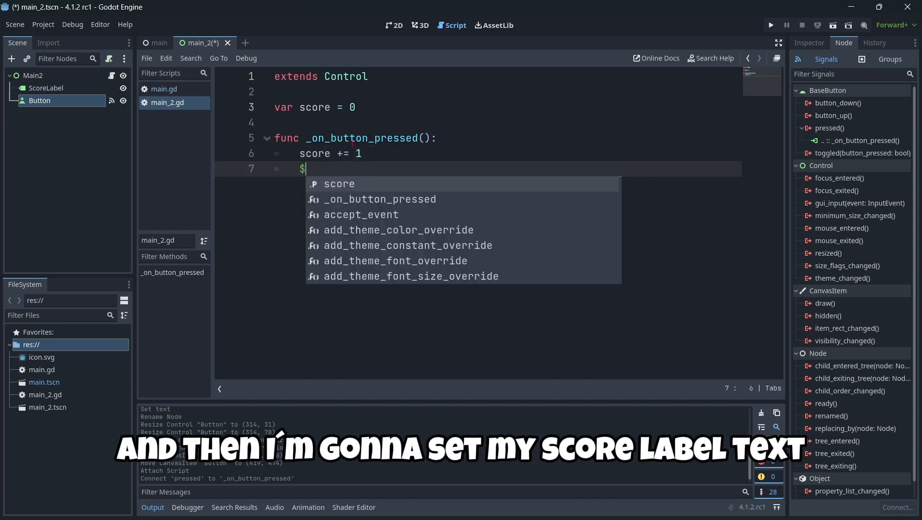
{"action": "type", "text": "ScoreLabel.text -"}
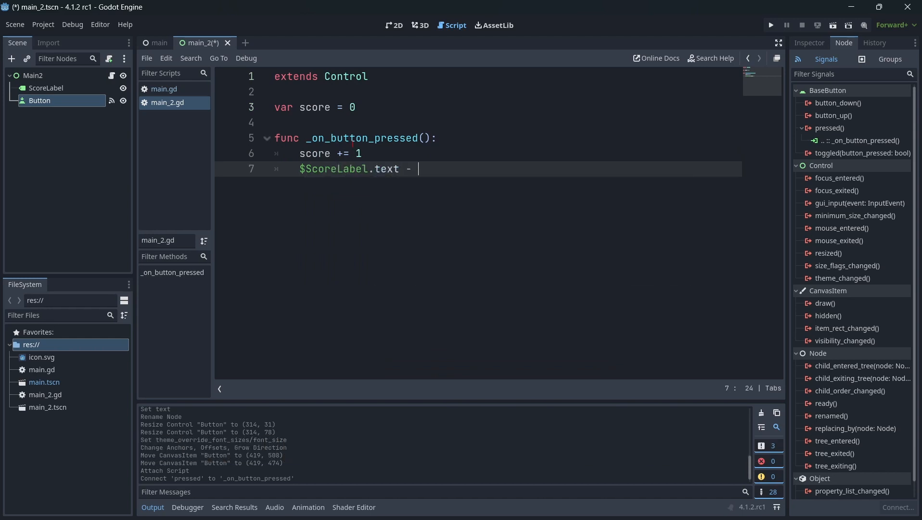
{"action": "type", "text": "="}
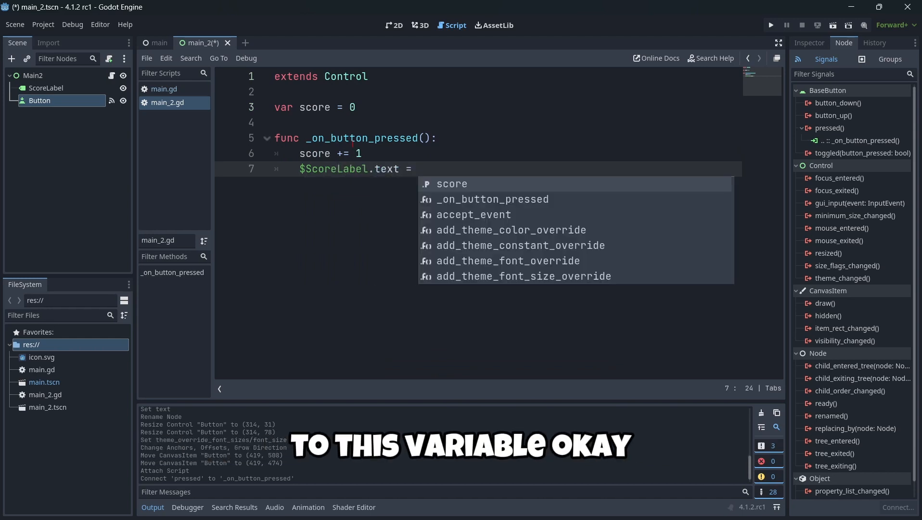
{"action": "type", "text": "str()"}
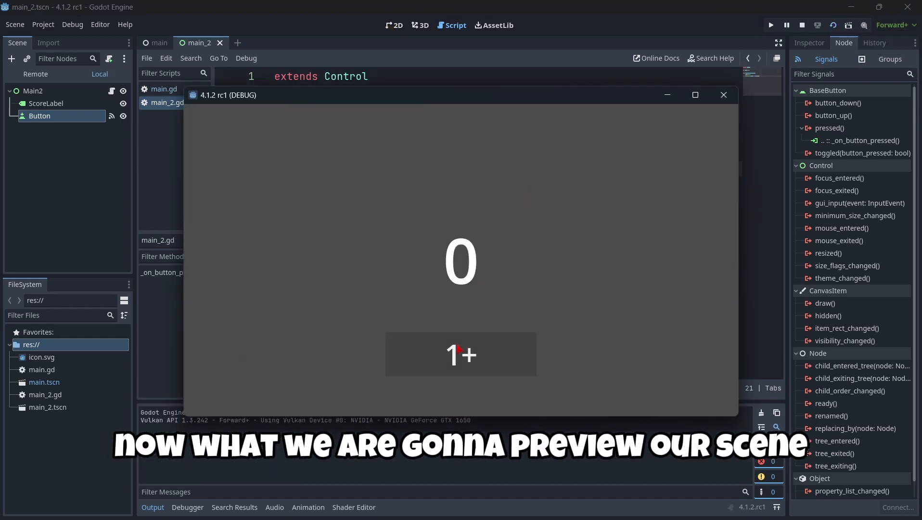
Click the 1+ button in the running scene to raise the score.
{"action": "left_click", "coordinate": [484, 359]}
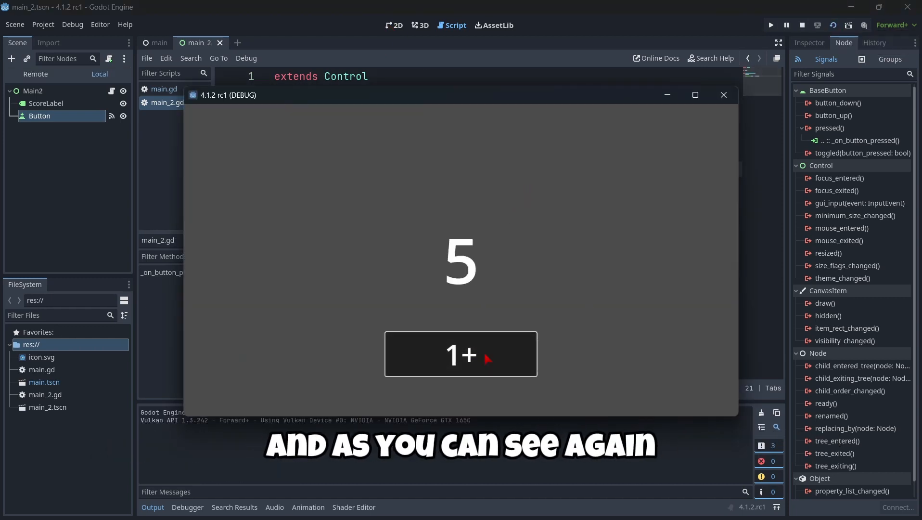
{"action": "left_click", "coordinate": [485, 359]}
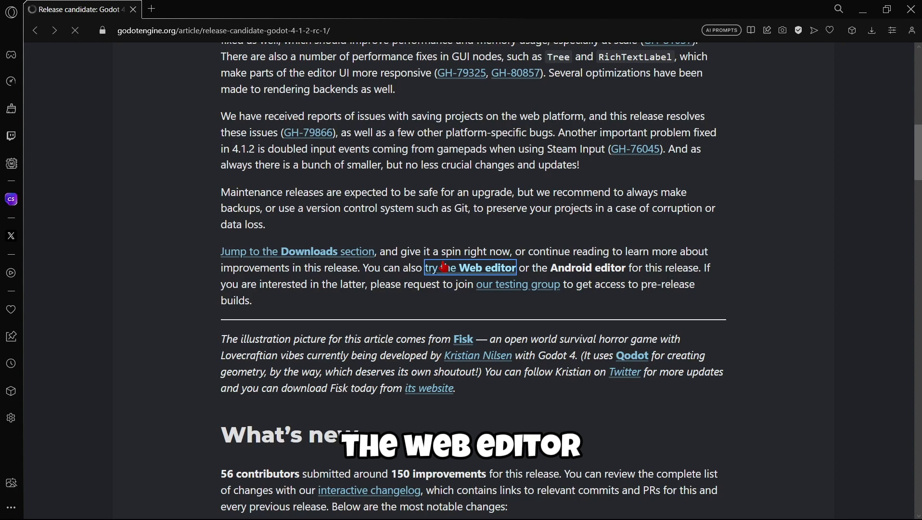
Follow the 4.1.2 RC 1 Web editor link, hit 404, go back and scroll down.
{"action": "left_click", "coordinate": [470, 268]}
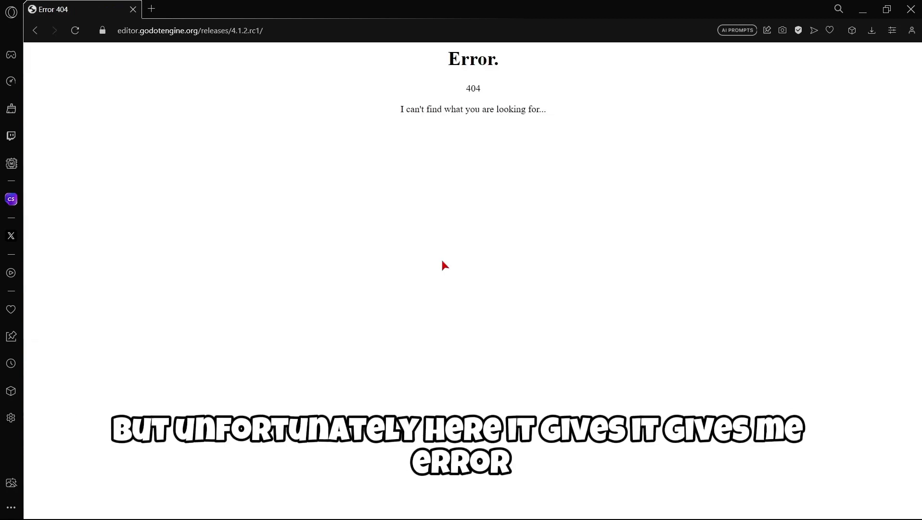
{"action": "double_click", "coordinate": [473, 58]}
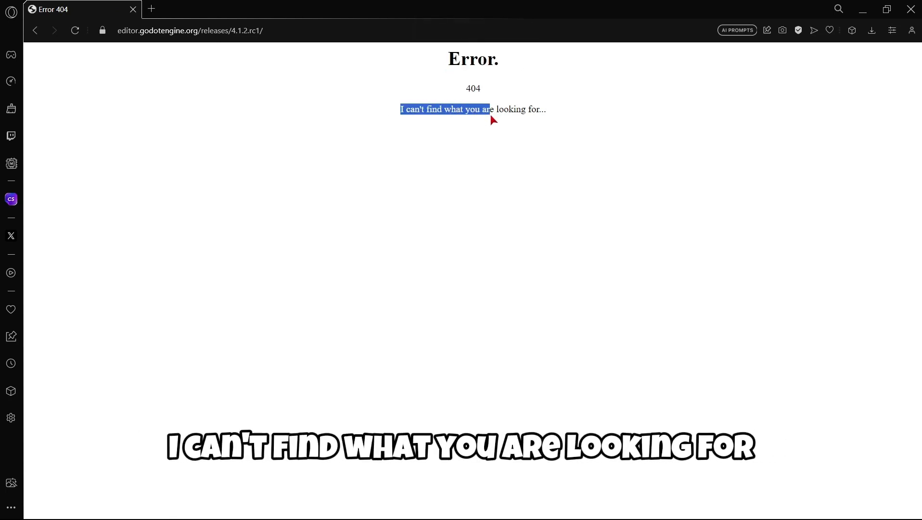
{"action": "left_click", "coordinate": [189, 30]}
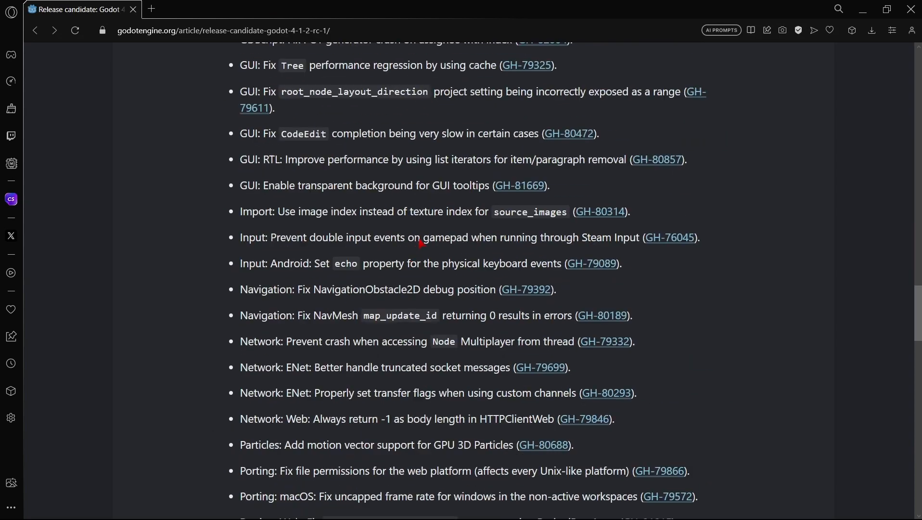
{"action": "scroll", "scroll_direction": "down", "scroll_amount": 3}
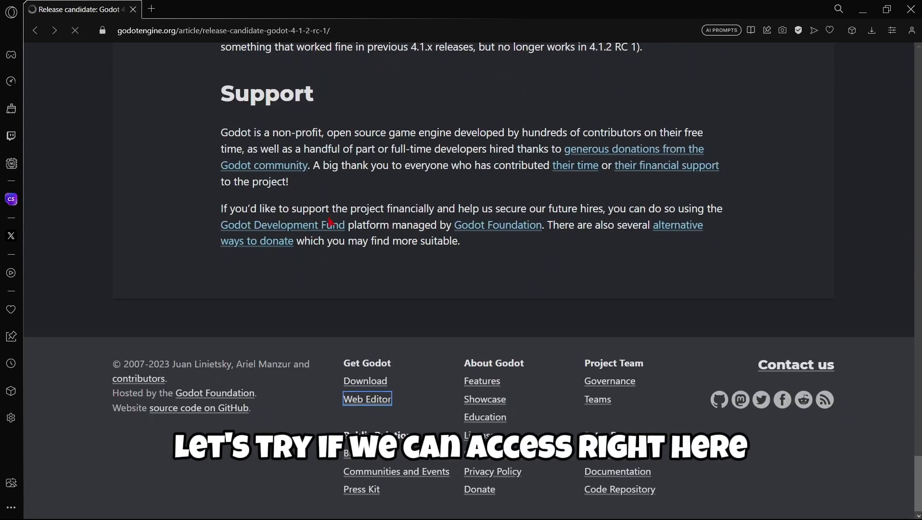
Open the footer's Web Editor and browse the older-versions index for the latest release date.
{"action": "left_click", "coordinate": [367, 399]}
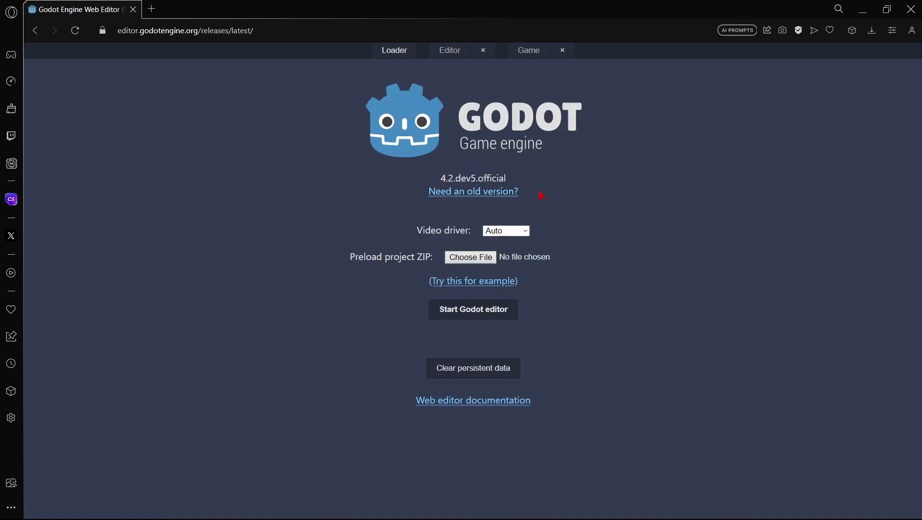
{"action": "left_click", "coordinate": [473, 191]}
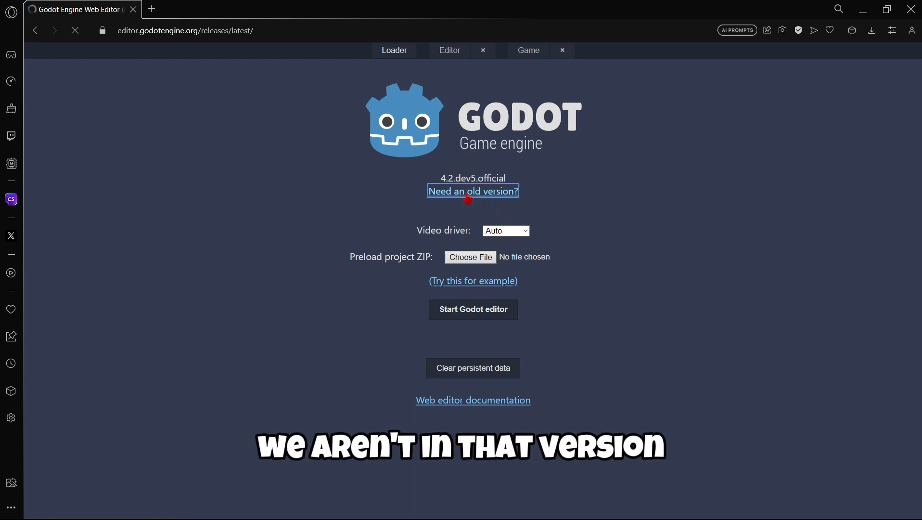
{"action": "left_click", "coordinate": [473, 191]}
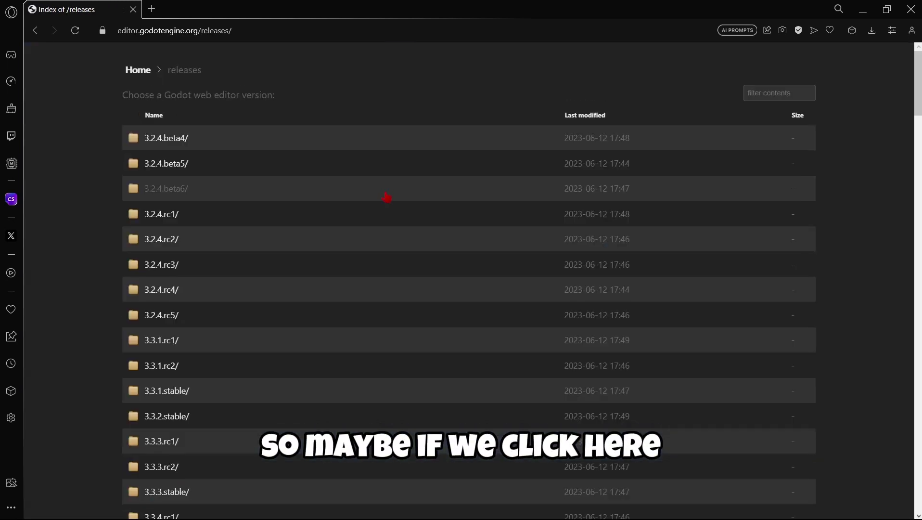
{"action": "scroll", "scroll_direction": "down", "scroll_amount": 3}
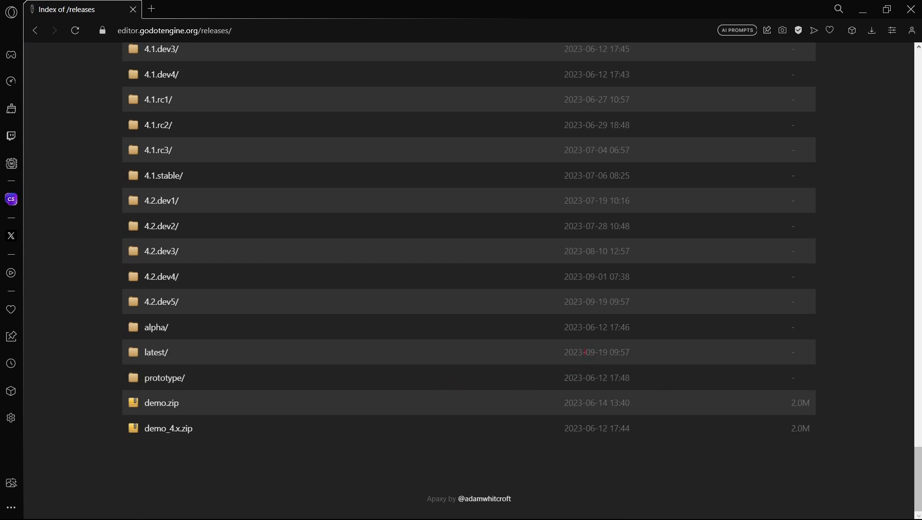
{"action": "double_click", "coordinate": [595, 351]}
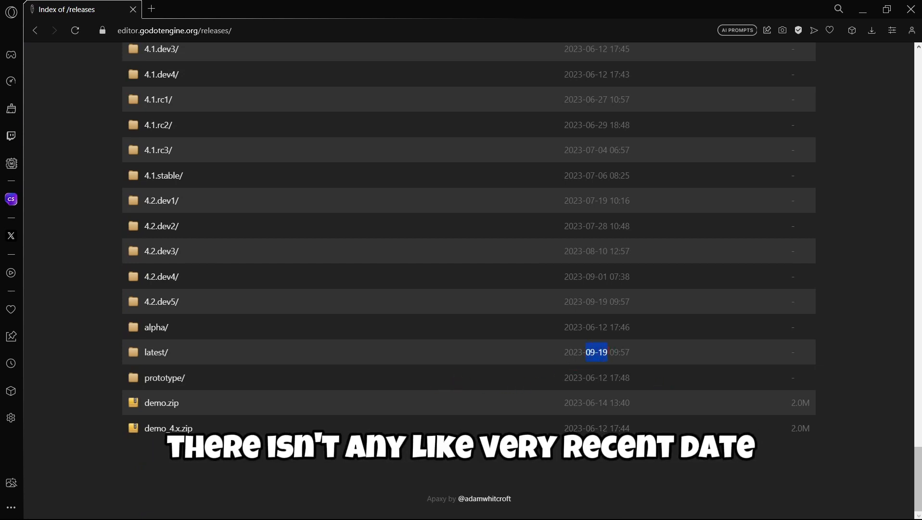
{"action": "scroll", "scroll_direction": "up", "scroll_amount": 3}
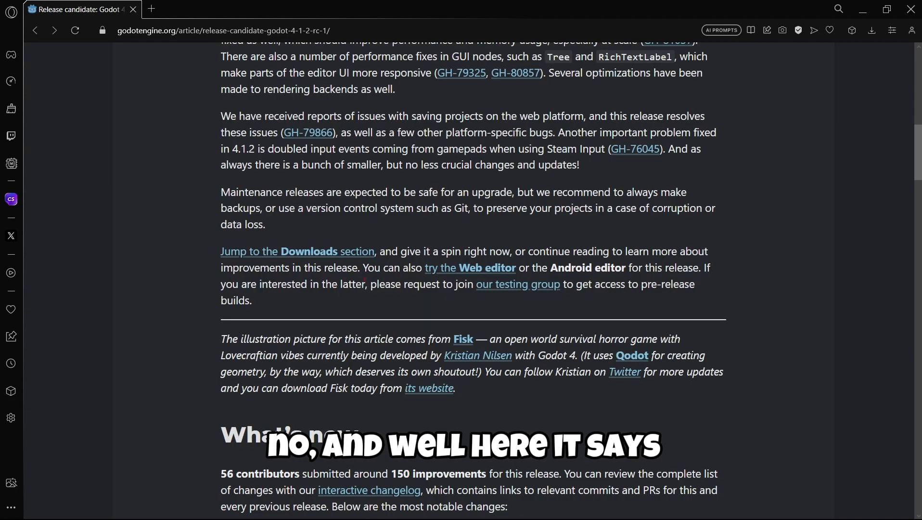
Scroll the release article to check its date, then retry the Web editor link.
{"action": "scroll", "scroll_direction": "up", "scroll_amount": 3}
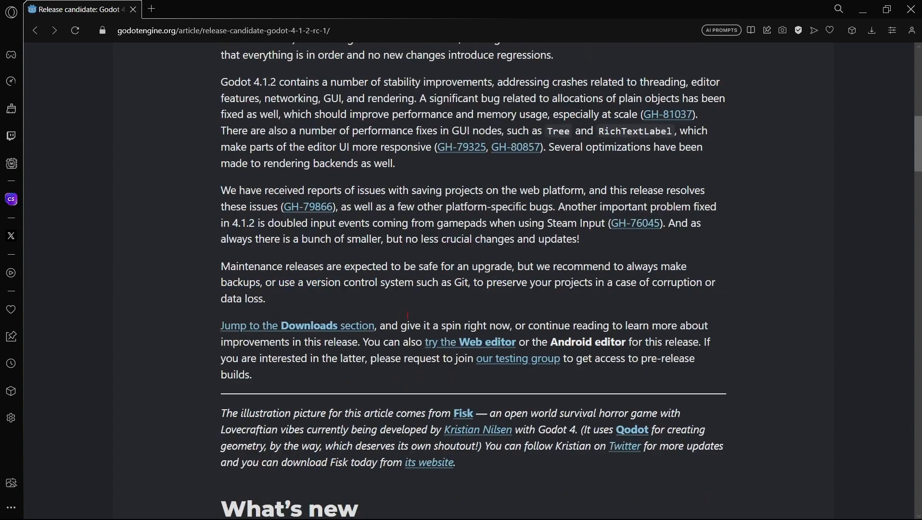
{"action": "scroll", "scroll_direction": "up", "scroll_amount": 3}
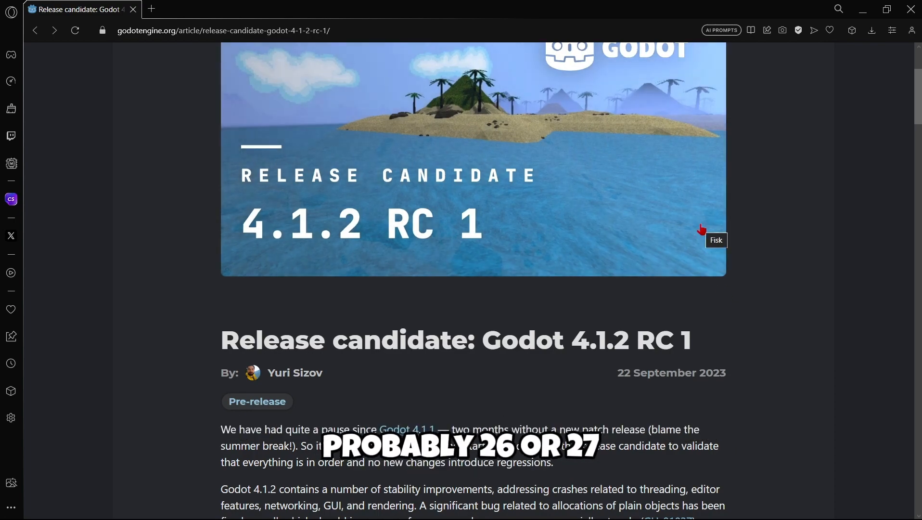
{"action": "scroll", "scroll_direction": "down", "scroll_amount": 3}
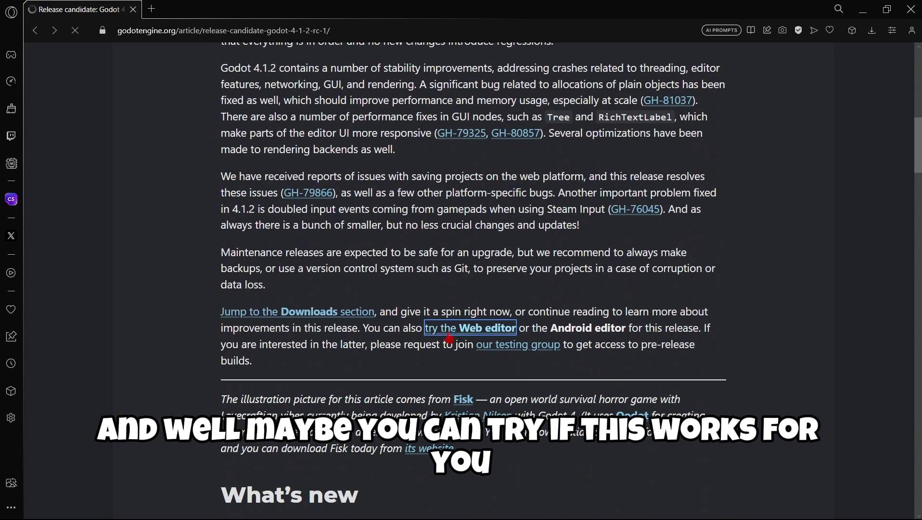
{"action": "left_click", "coordinate": [469, 328]}
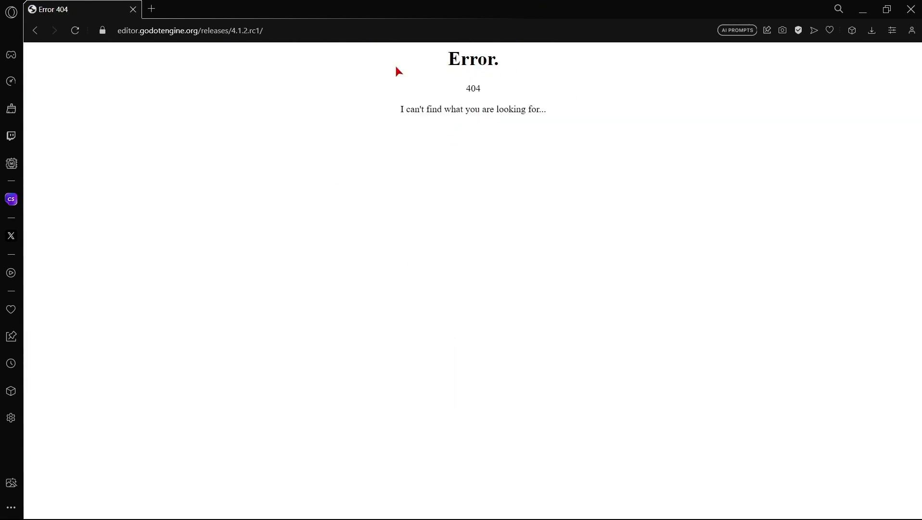